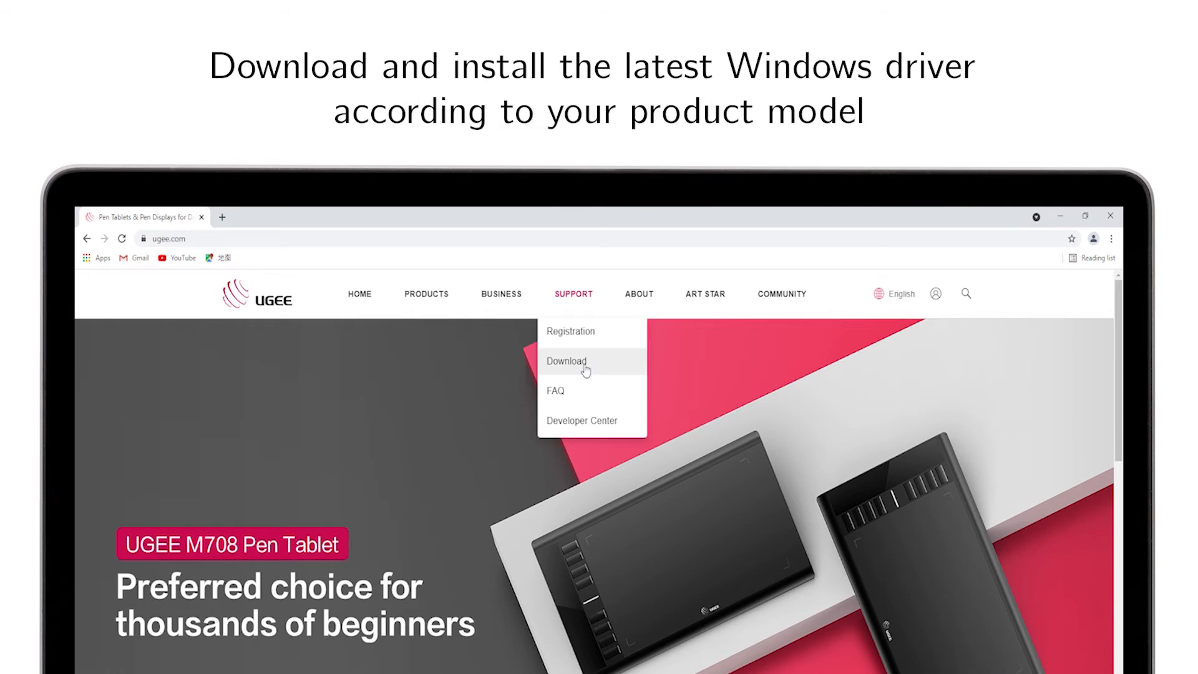
- Download the U1200 Windows driver from UGEE Support and run the downloaded installer
left_click(566, 361)
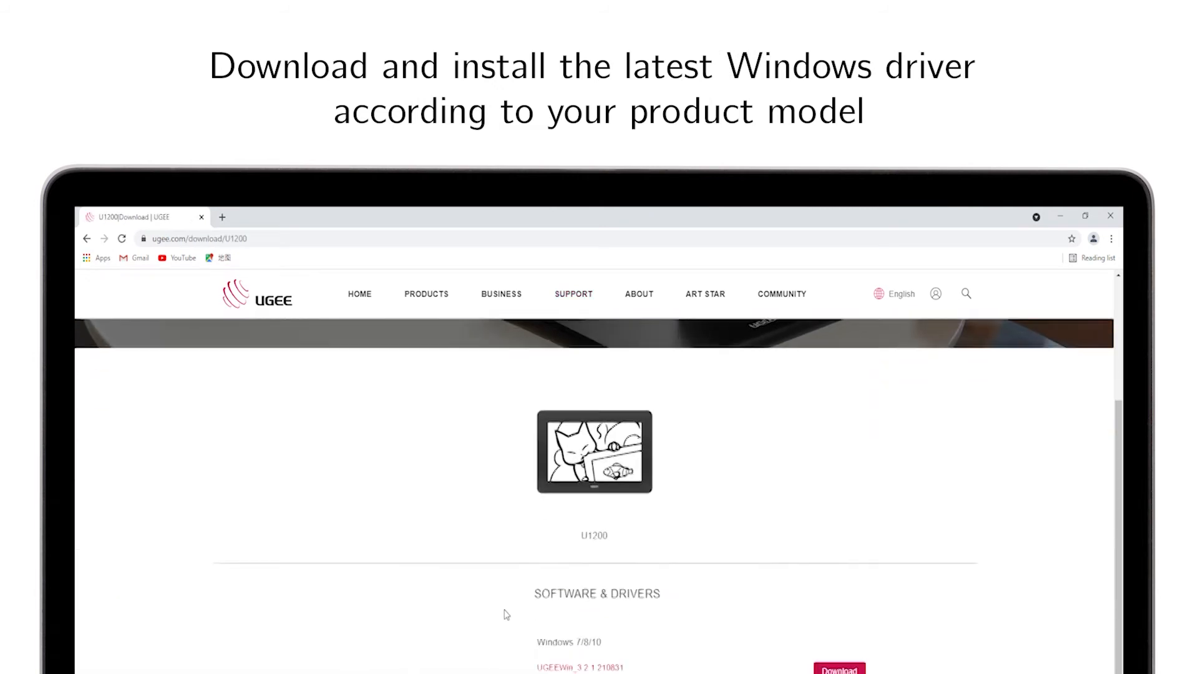
scroll("down", 3)
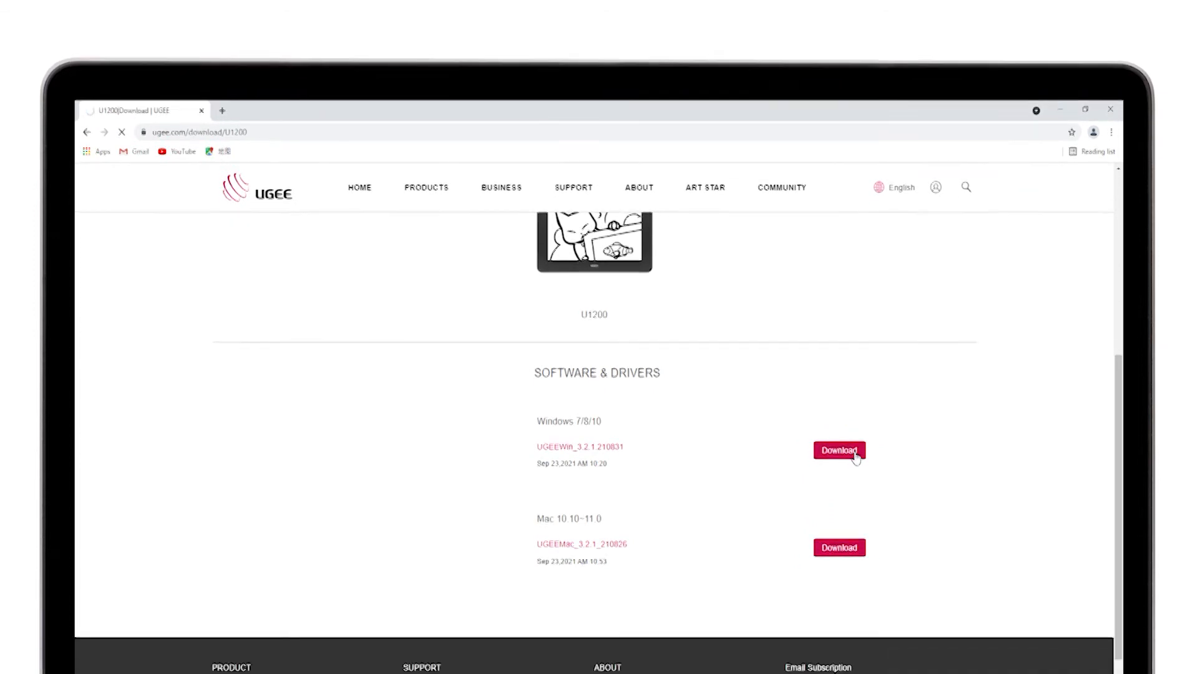
left_click(838, 451)
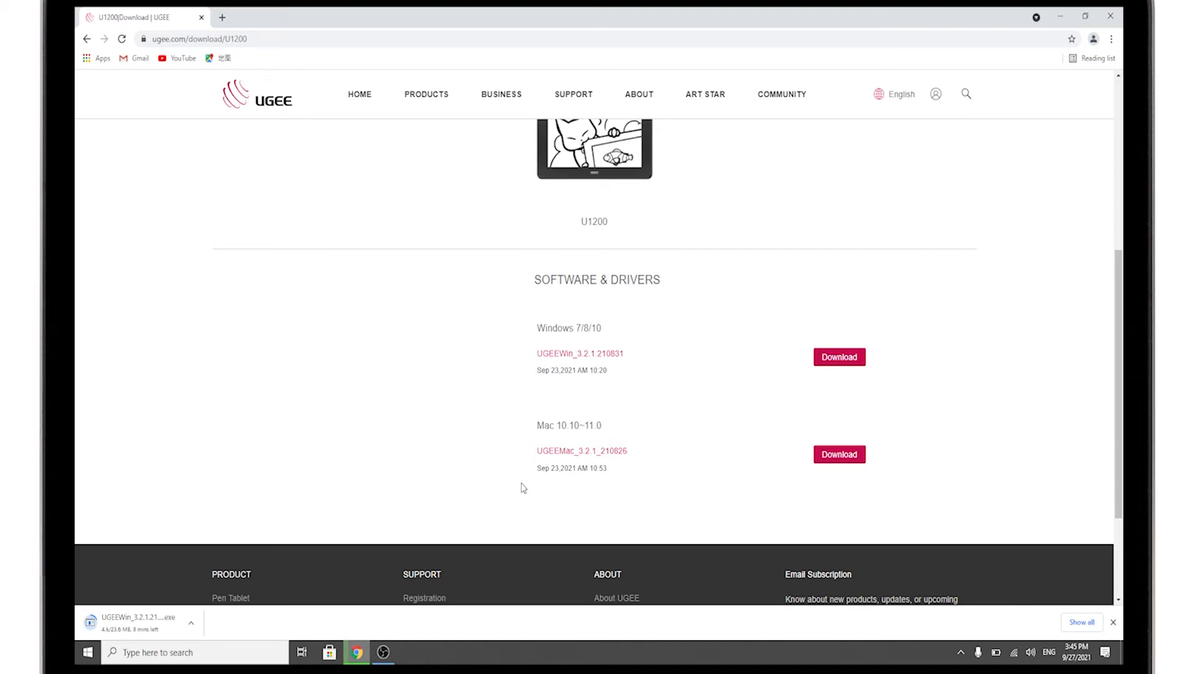
left_click(190, 623)
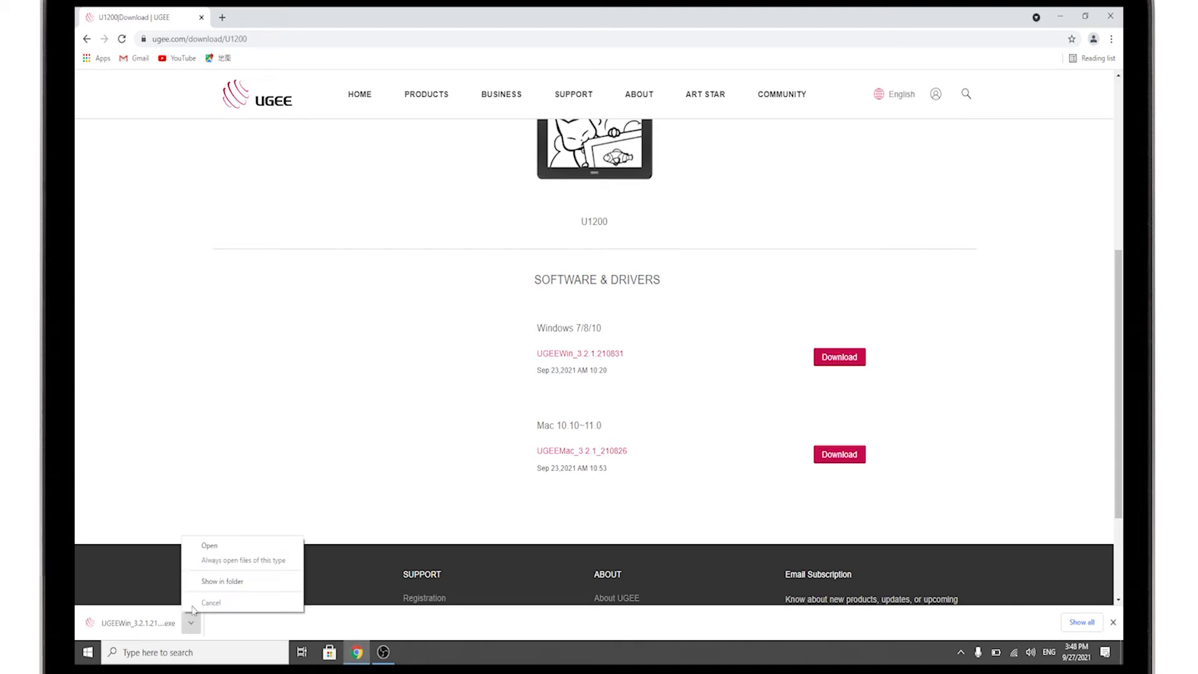
left_click(209, 603)
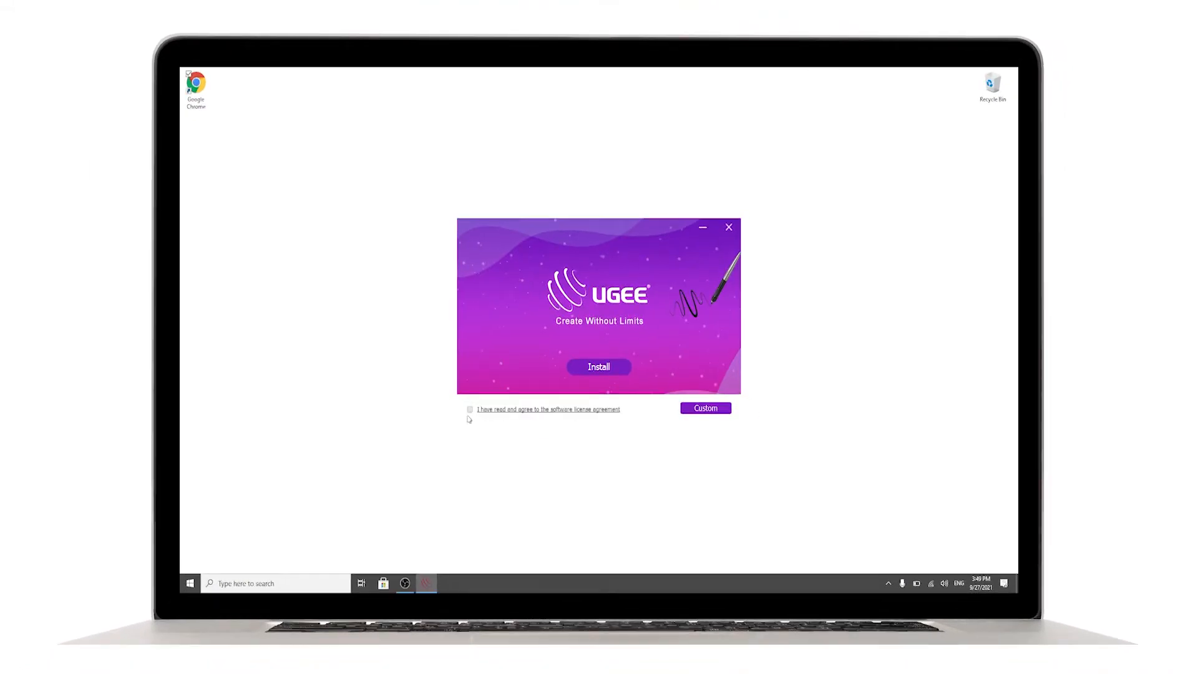
- Accept the license, install the UGEE driver and choose to restart later
left_click(471, 409)
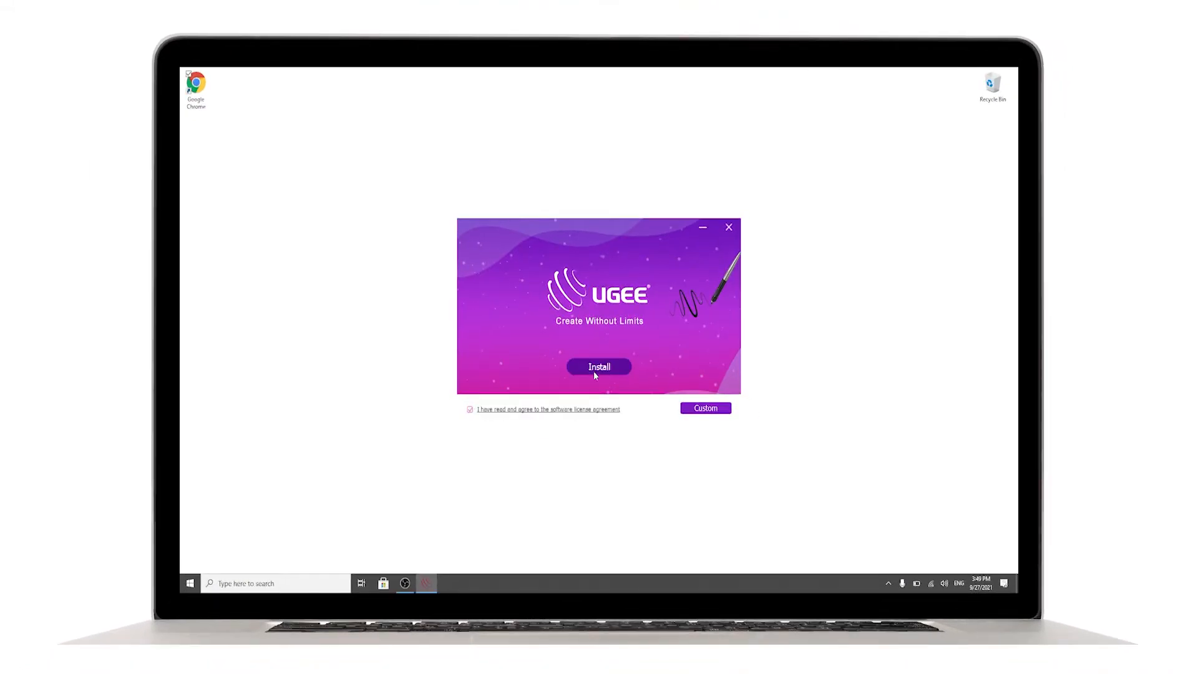
left_click(599, 367)
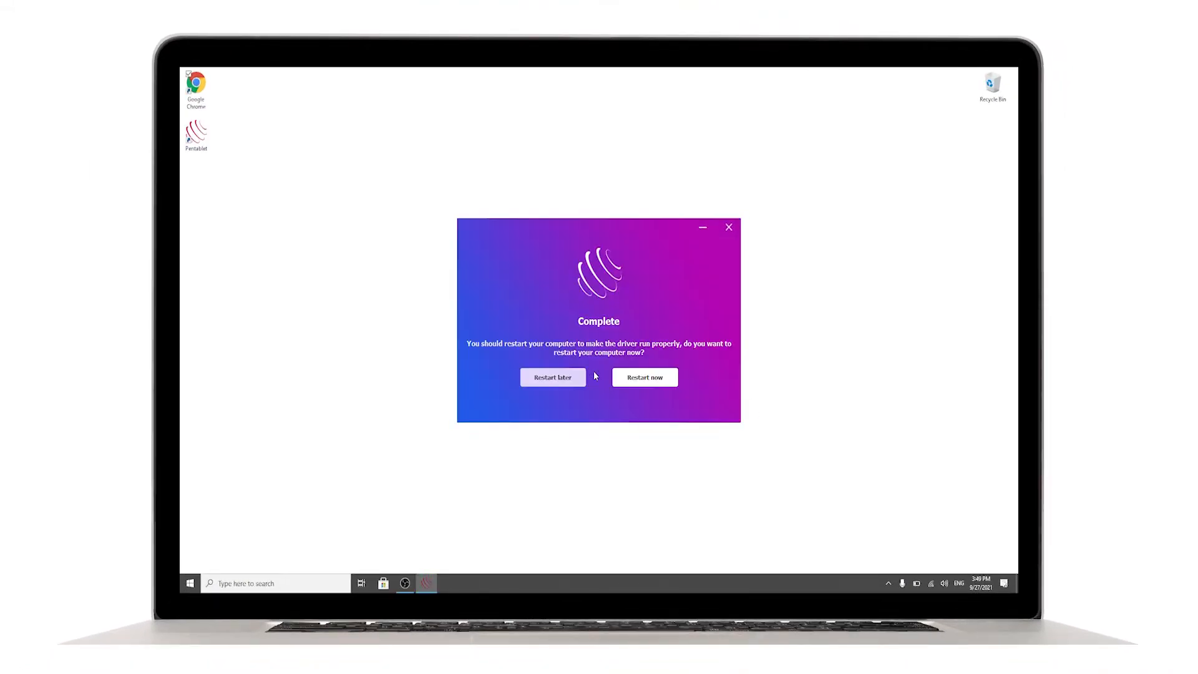
left_click(552, 377)
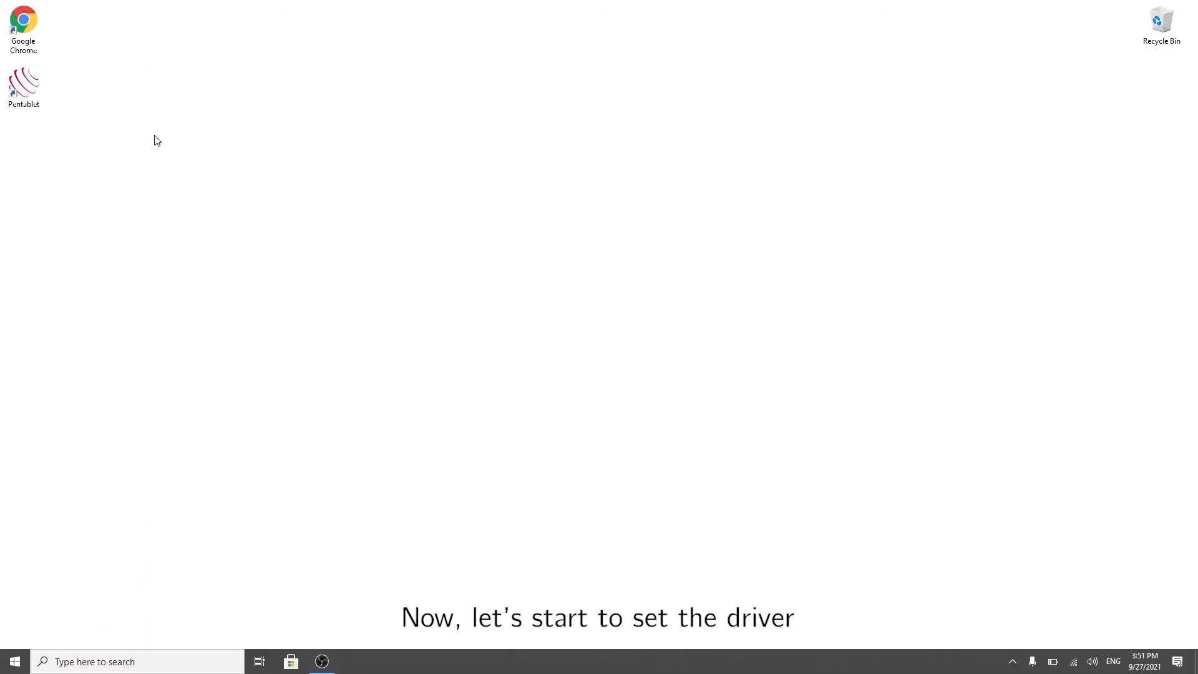
- Launch Pentablet, run the Diagnostic tool from the gear menu and close its report
double_click(23, 83)
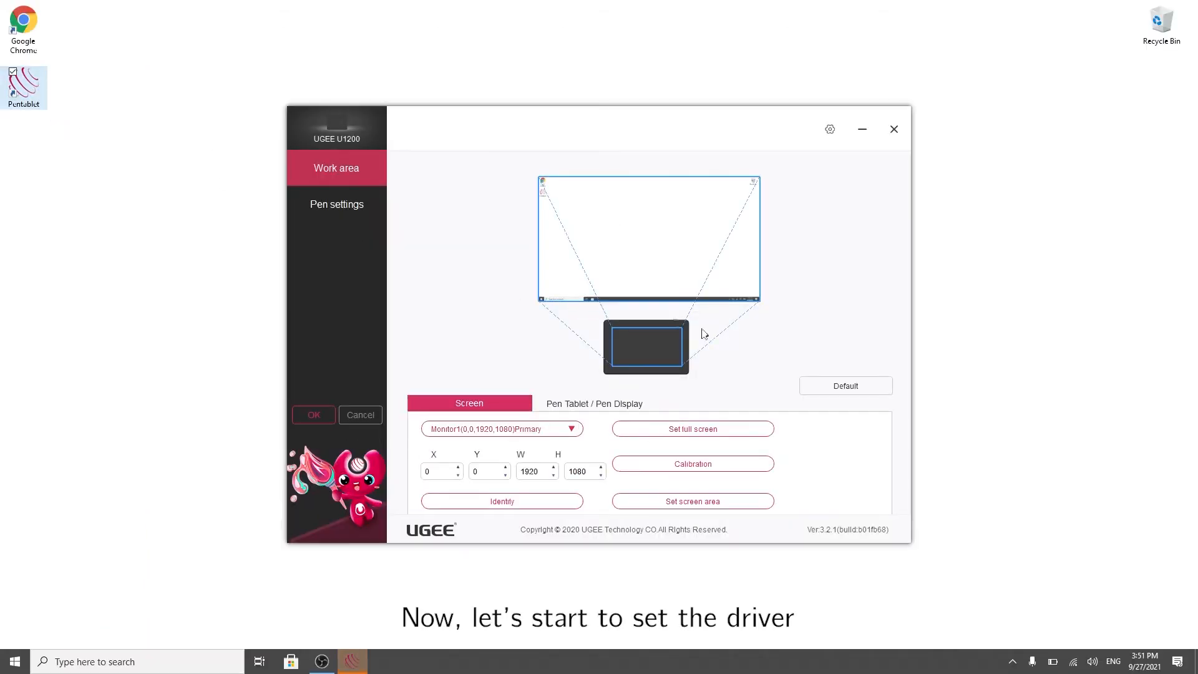
left_click(828, 128)
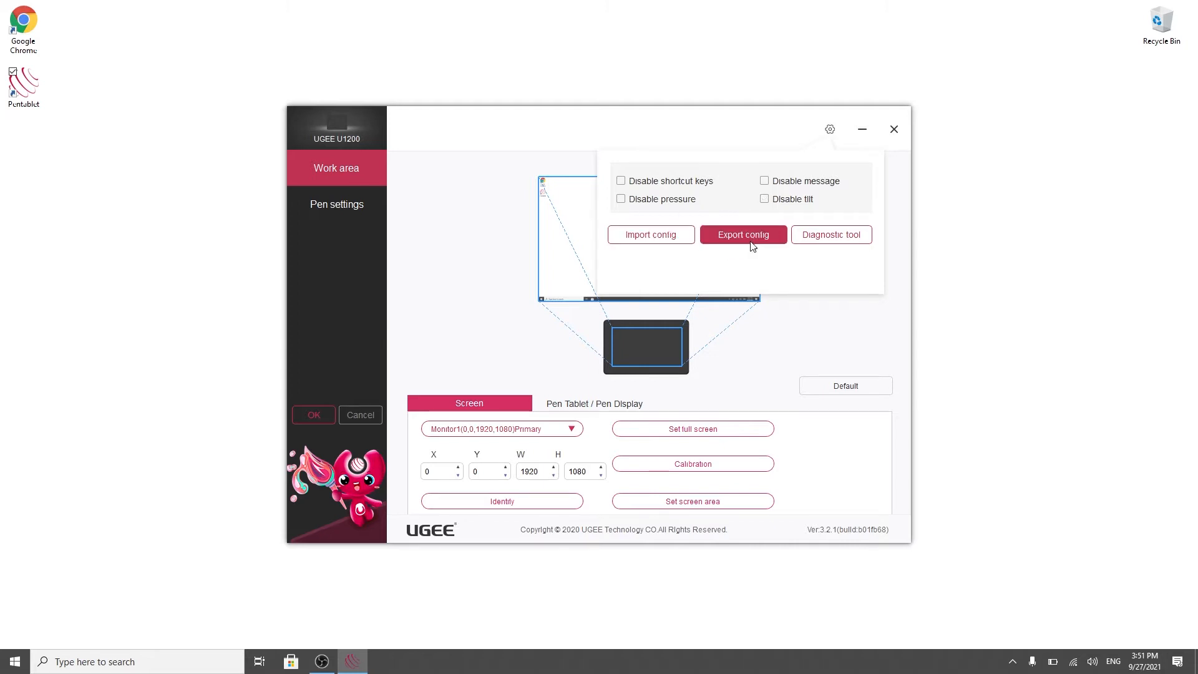
left_click(831, 234)
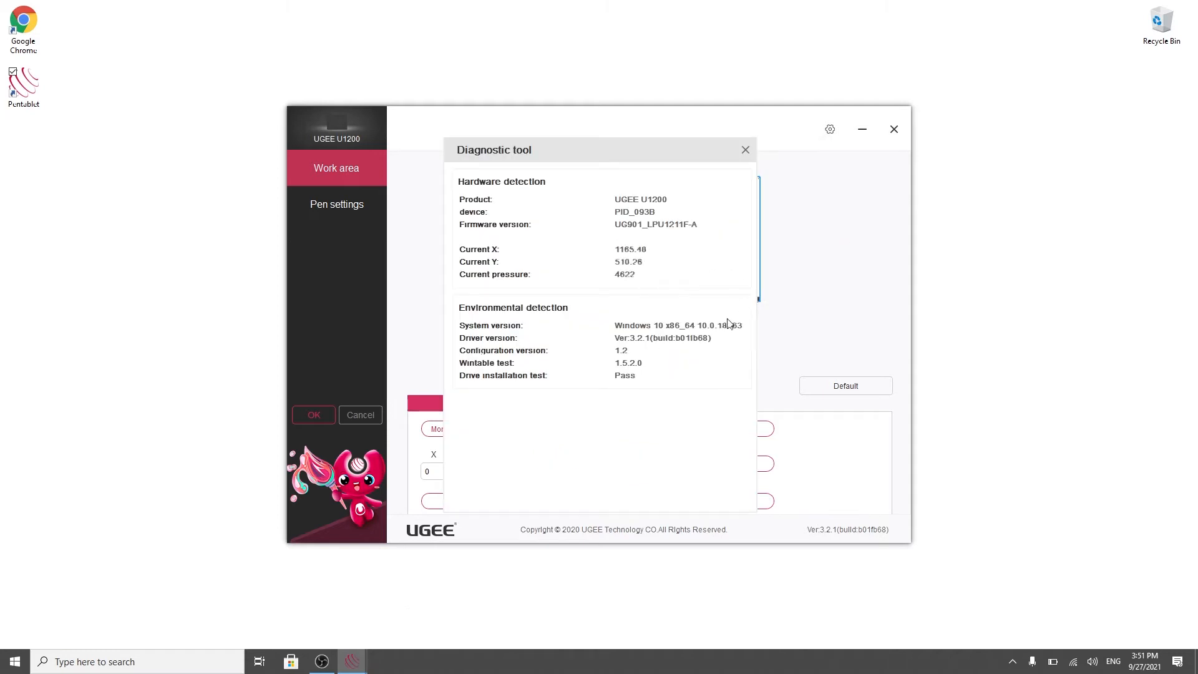
left_click(744, 148)
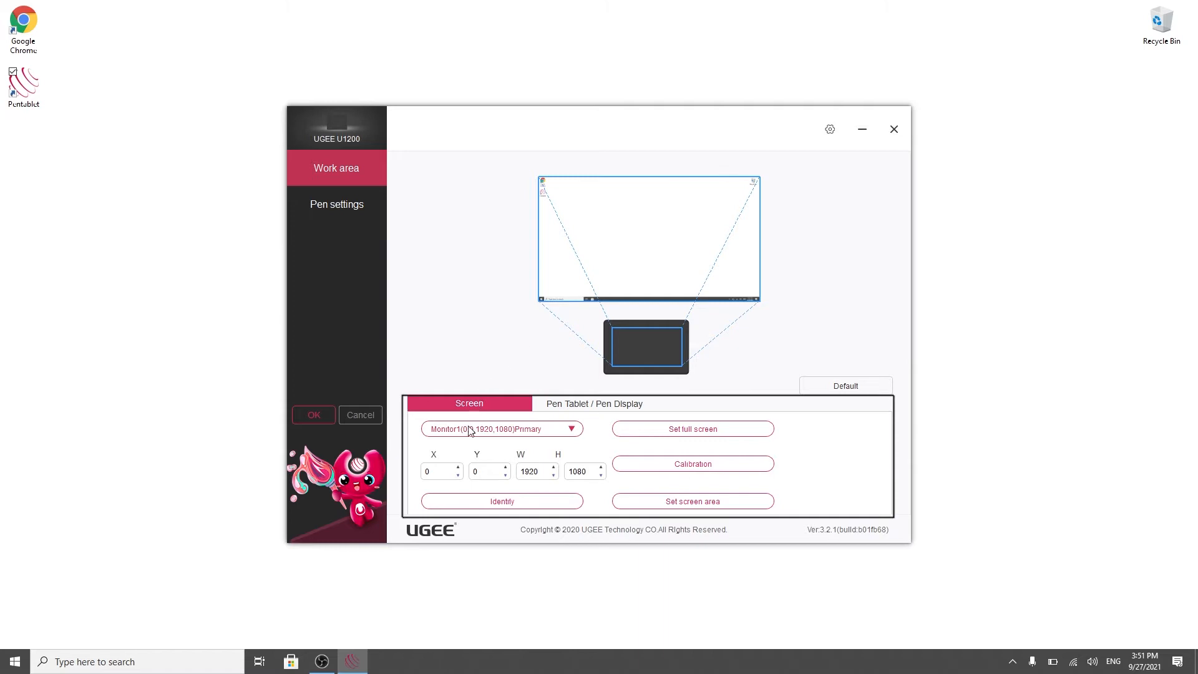
- Map the tablet to the primary monitor, try a custom screen area, then restore full screen
left_click(502, 428)
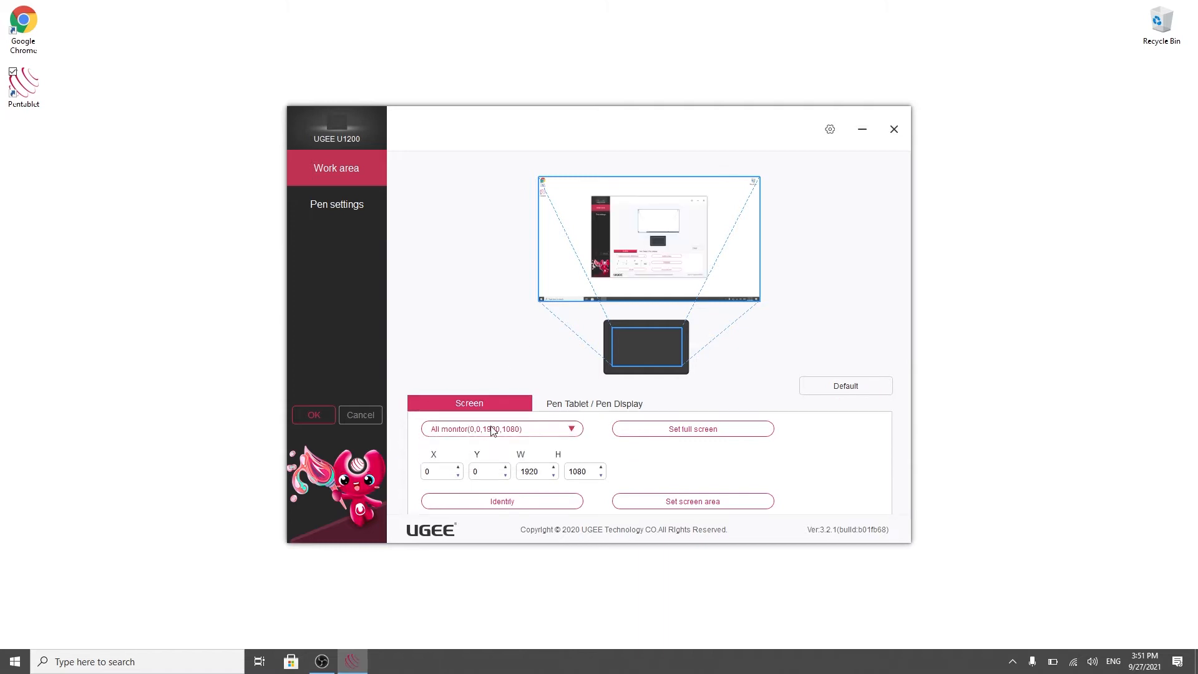
left_click(502, 428)
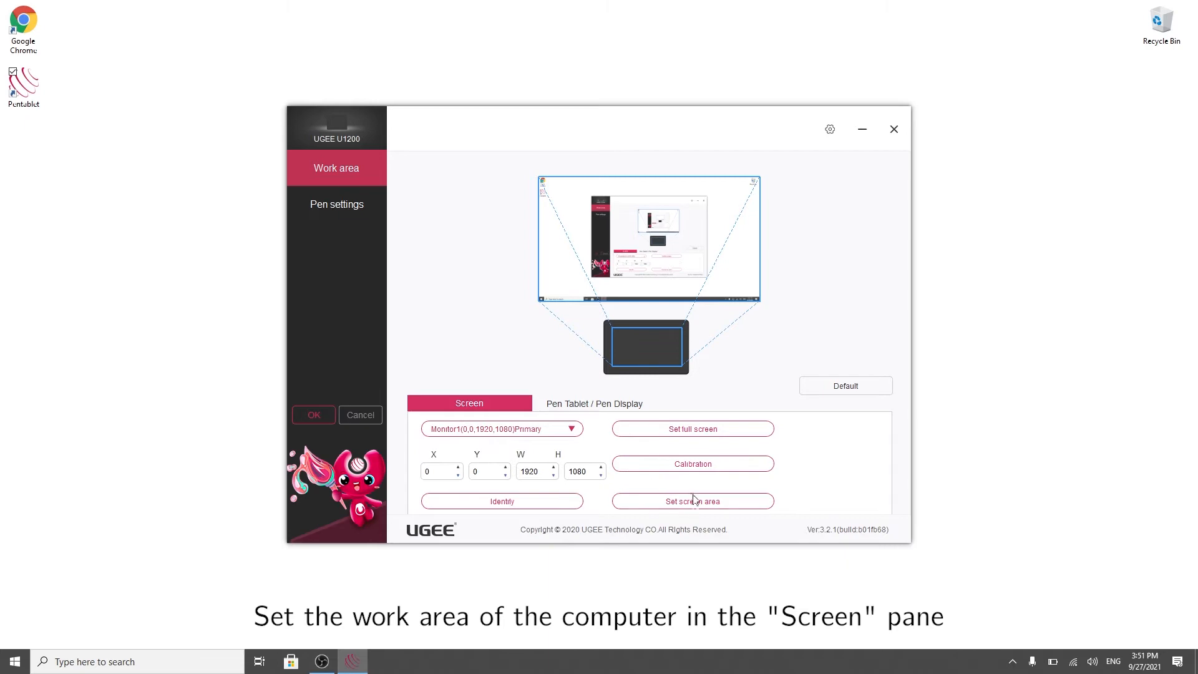
left_click(692, 501)
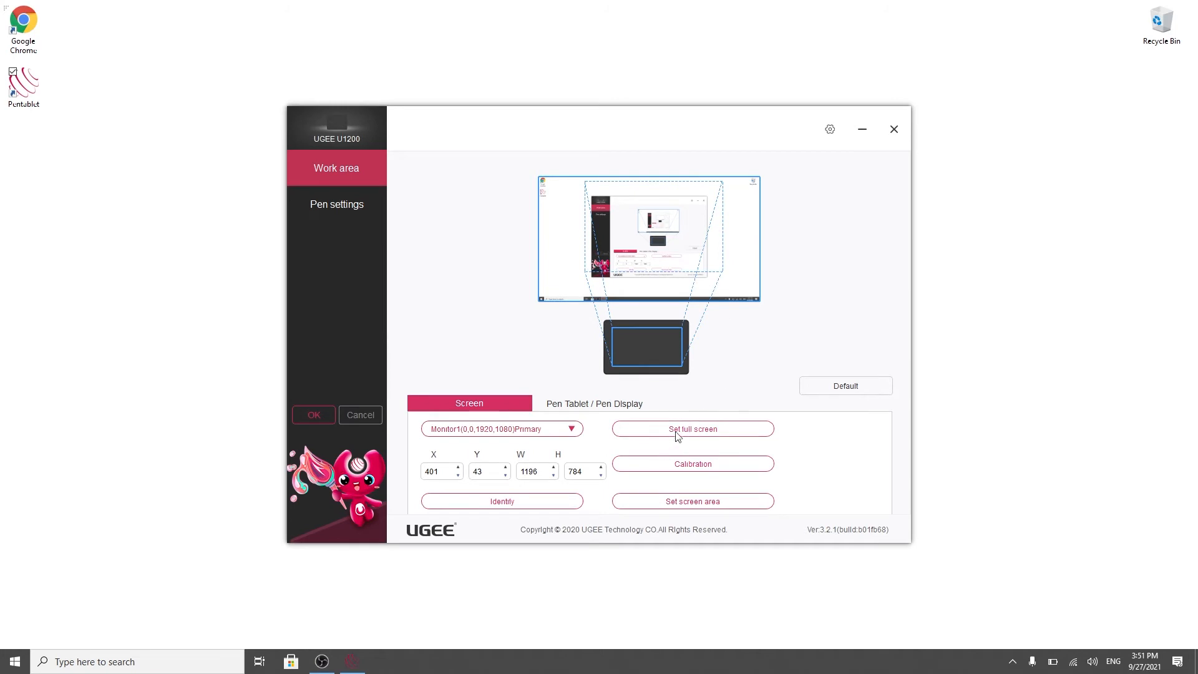
left_click(691, 428)
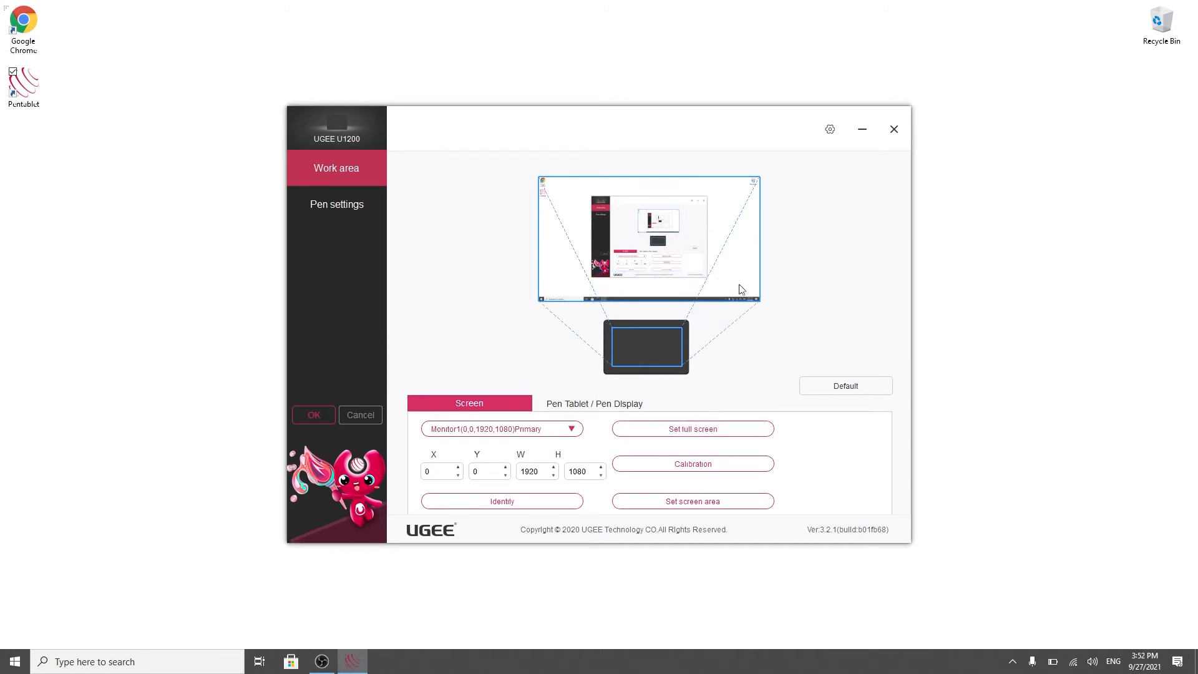
left_click(594, 403)
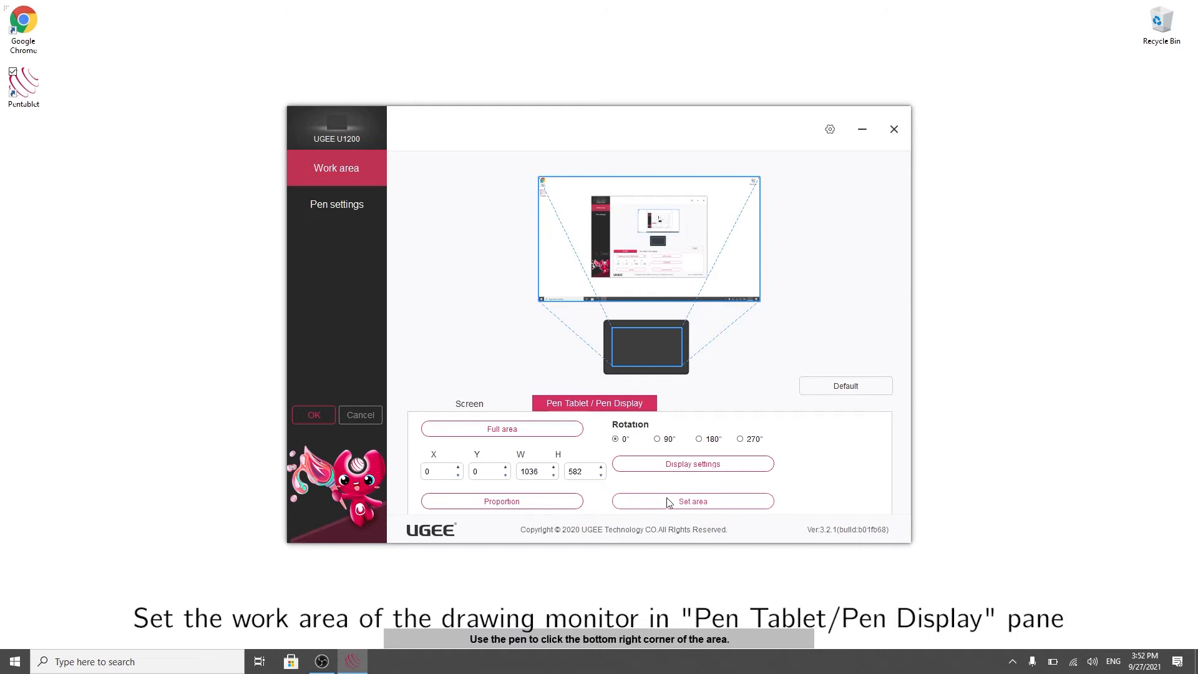
- Try a custom tablet area, restore Full area and go to Pen settings
left_click(692, 502)
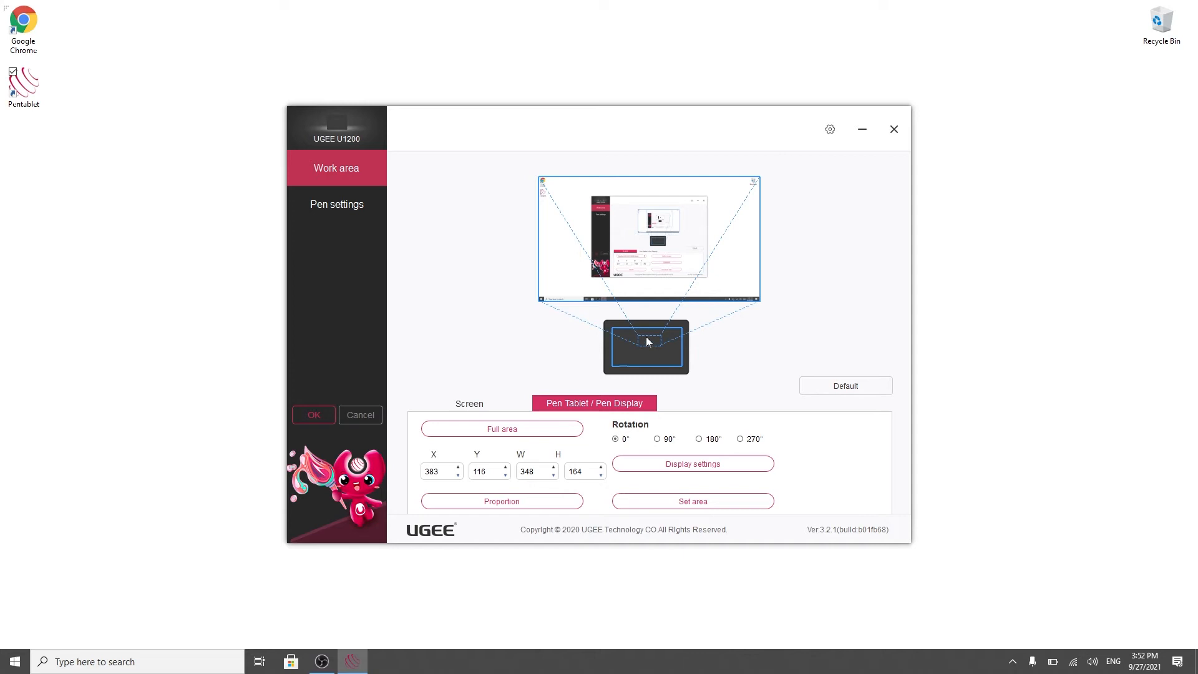
left_click(502, 428)
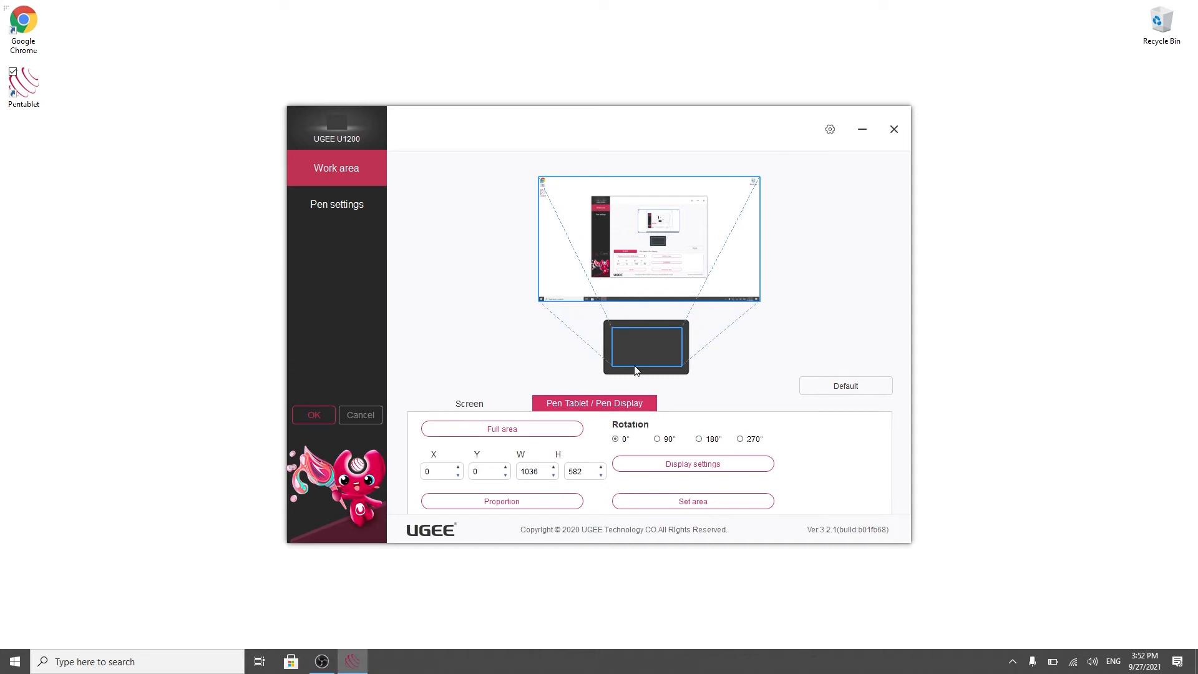
mouse_move(695, 451)
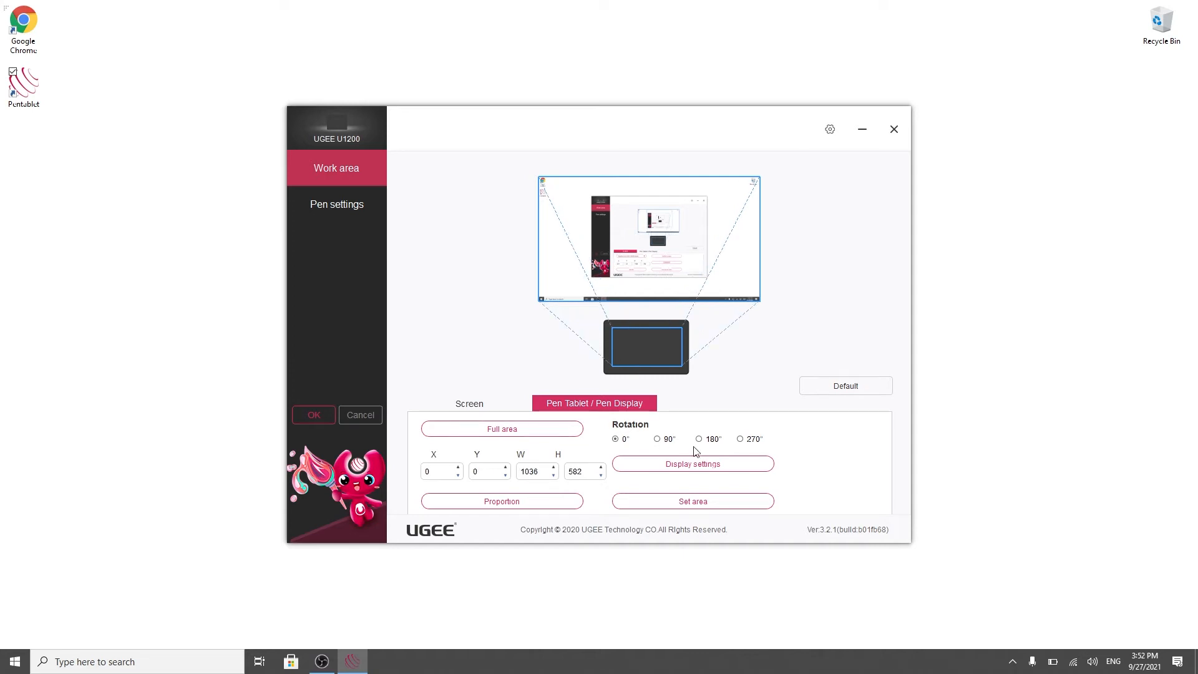
mouse_move(476, 339)
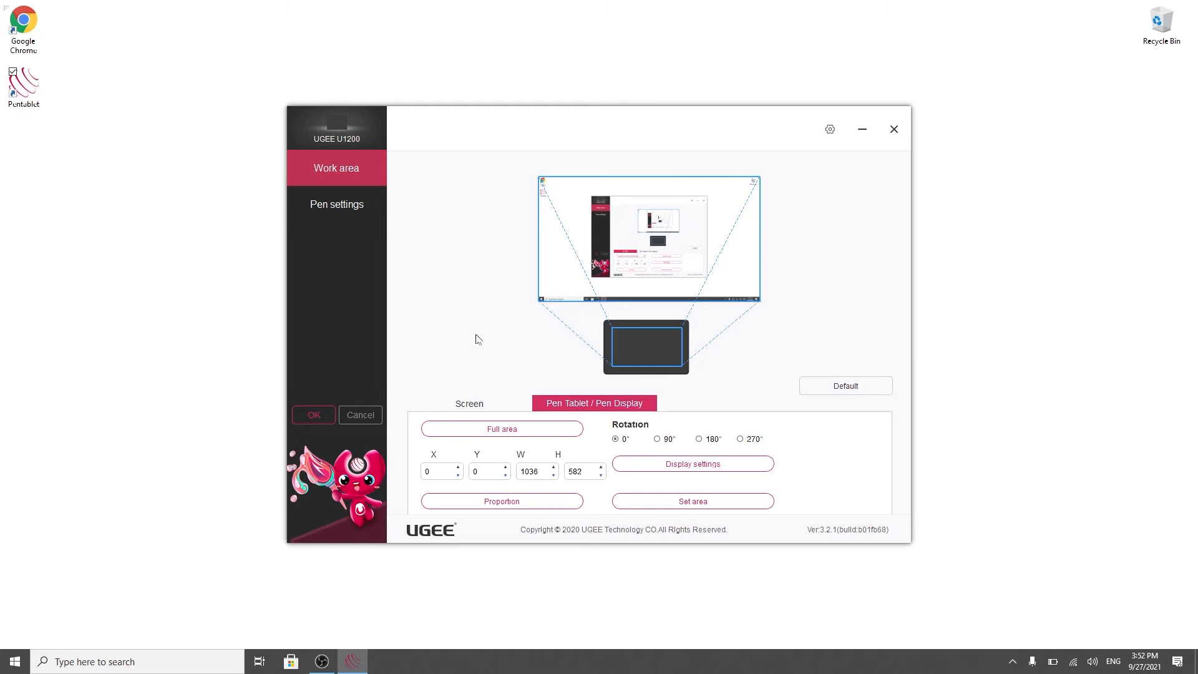
left_click(336, 203)
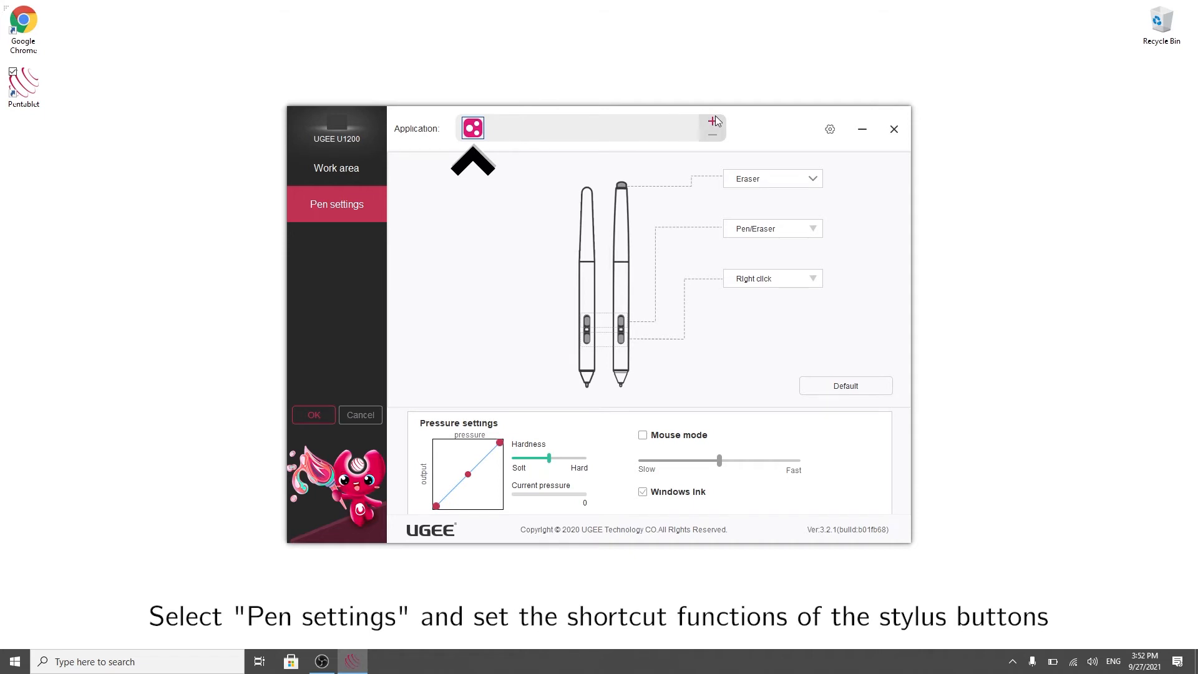
- Add a program-specific profile browsing to Adobe Photoshop 2020, then select the default profile
left_click(710, 121)
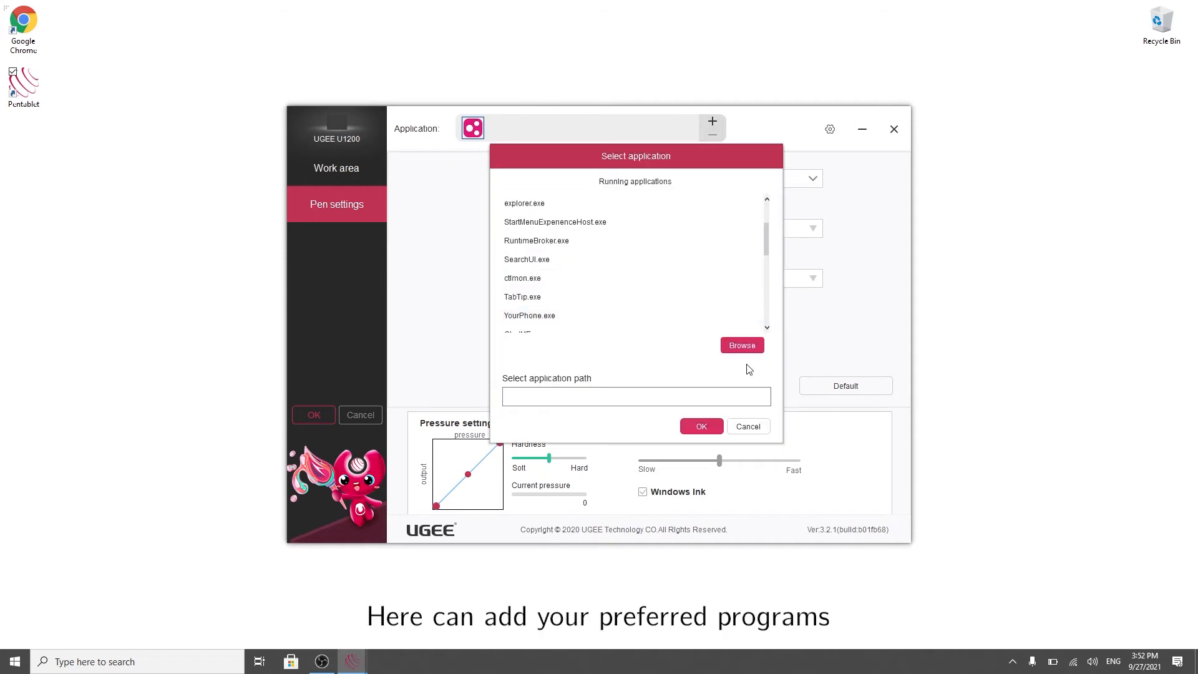
left_click(740, 344)
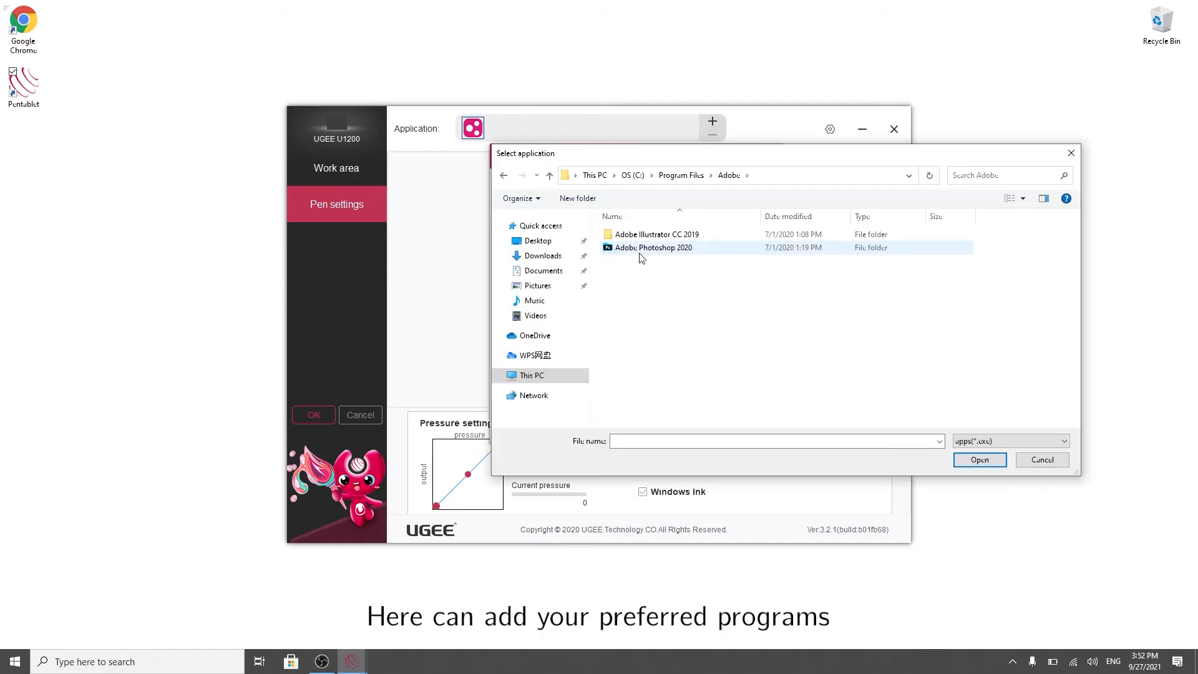
double_click(655, 247)
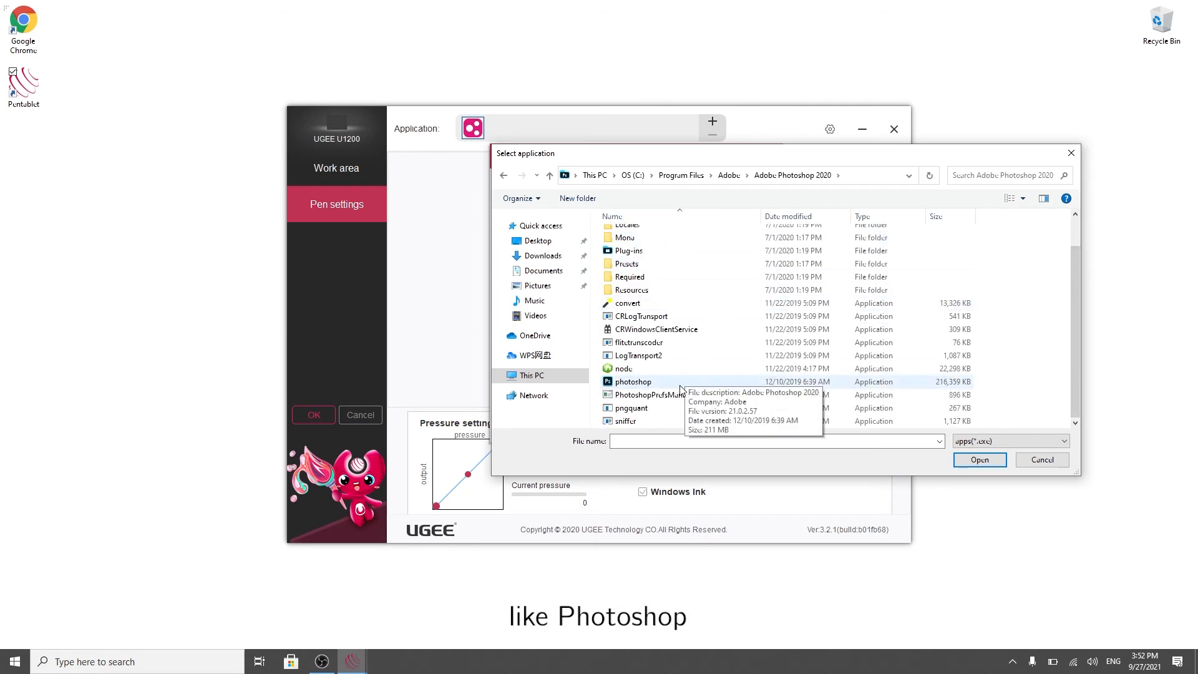
left_click(979, 460)
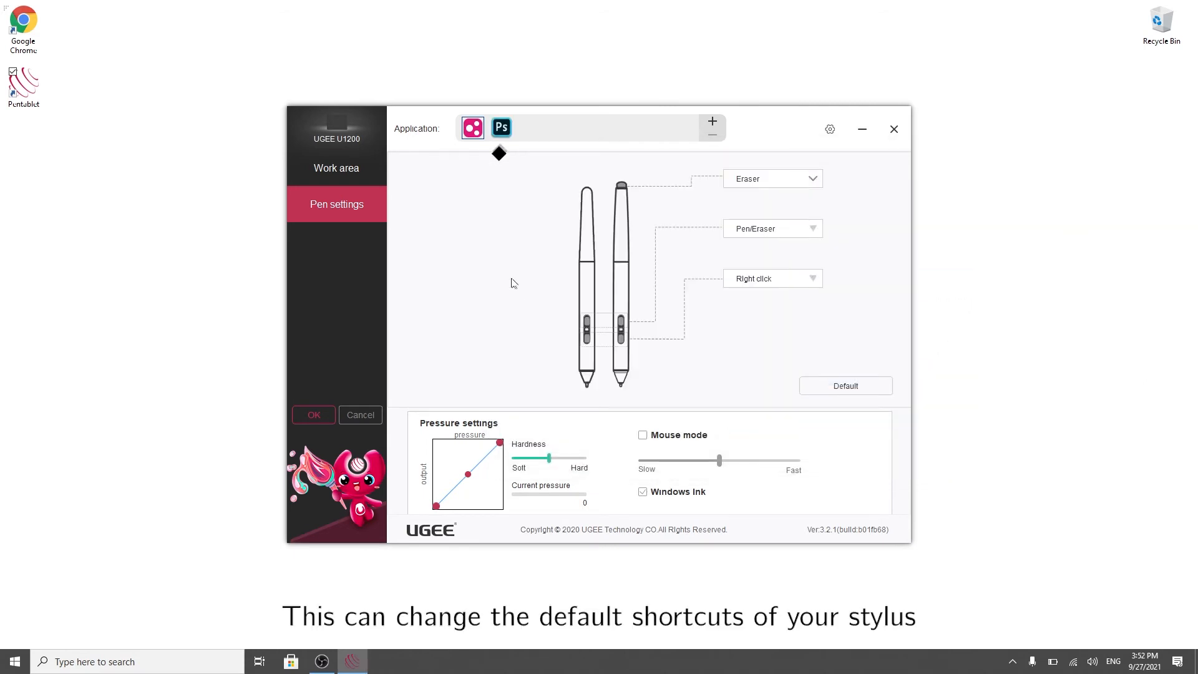
- Customize the eraser end as mouse action Left Alt + Right click
left_click(771, 179)
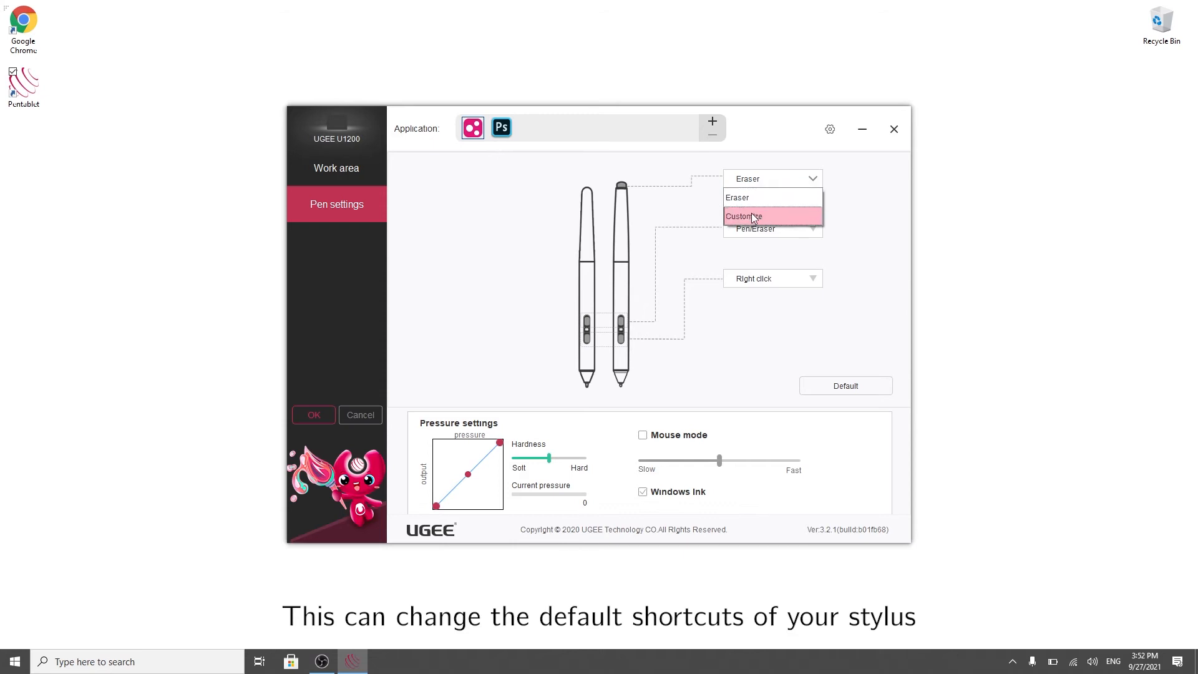
left_click(744, 216)
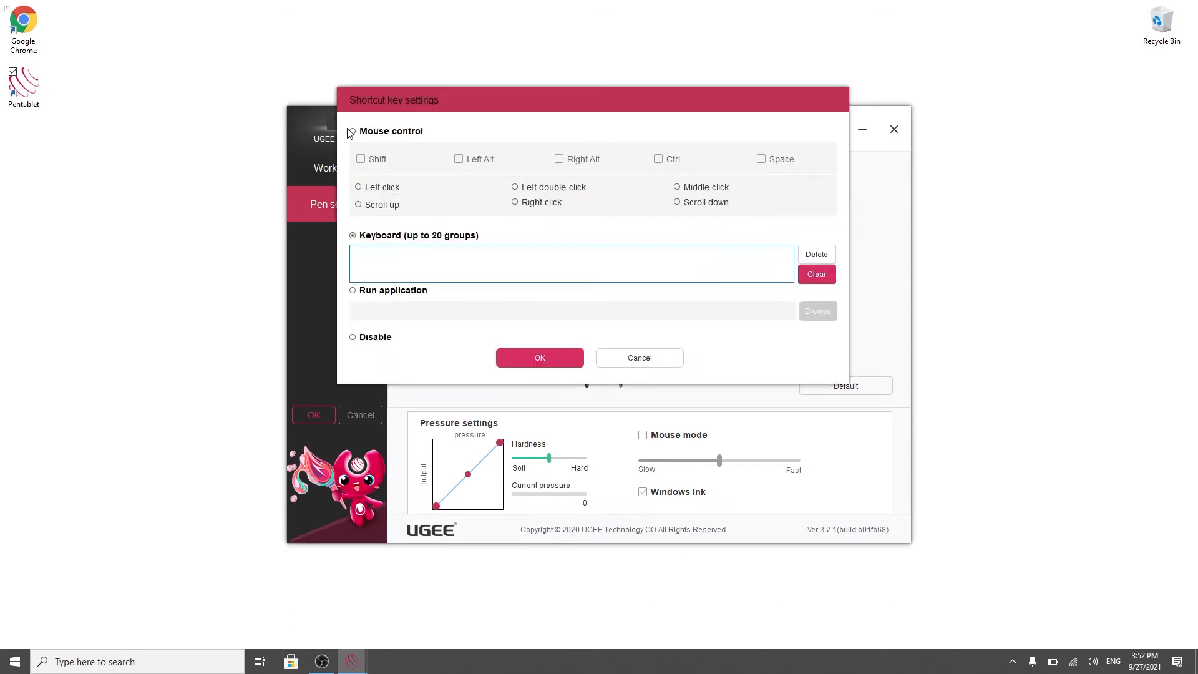
left_click(352, 131)
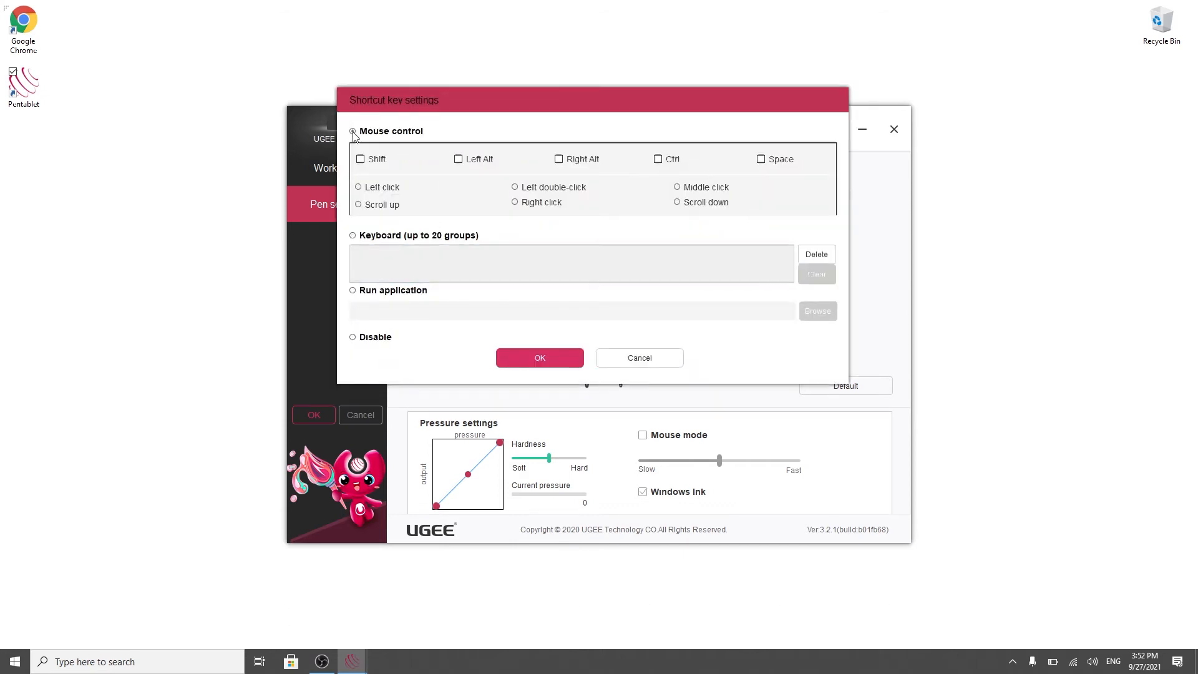
left_click(460, 158)
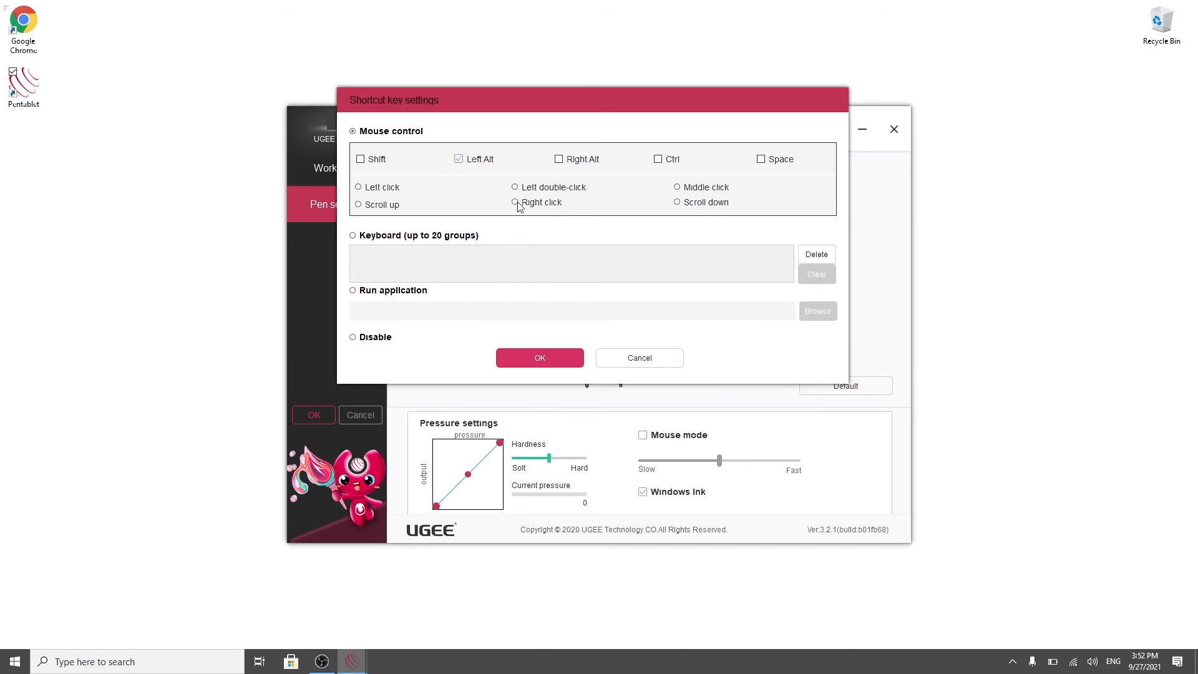
left_click(539, 358)
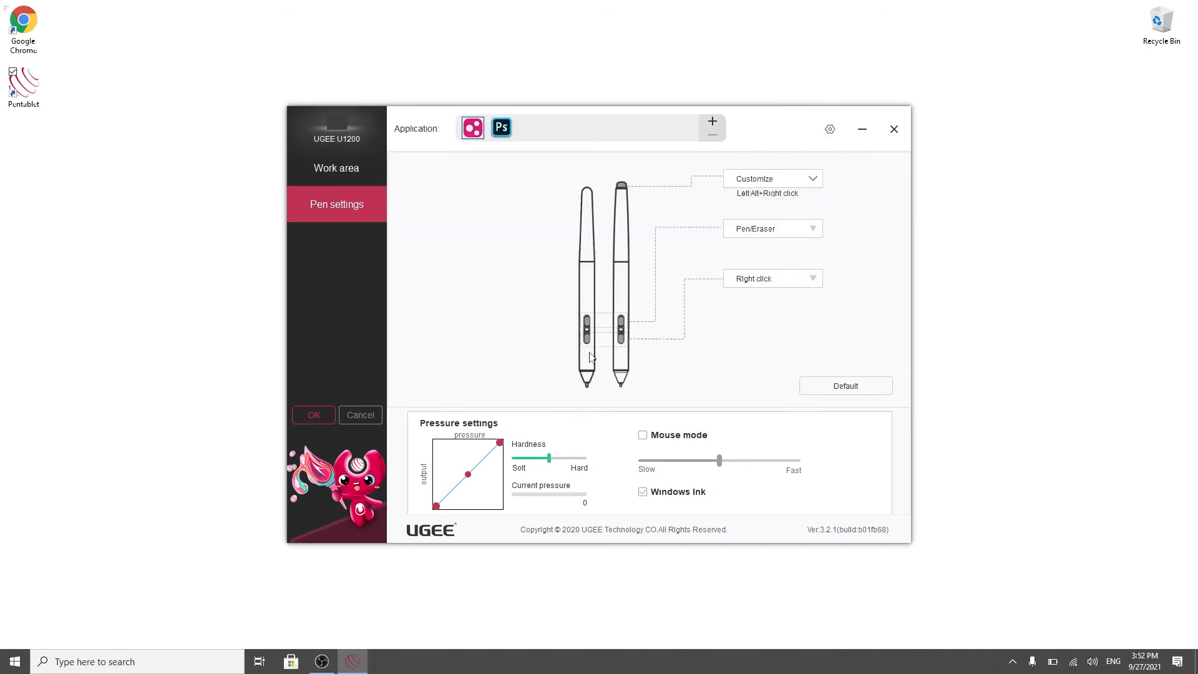
- Assign Alt+V to the upper side button and Precision mode to the lower one
left_click(771, 178)
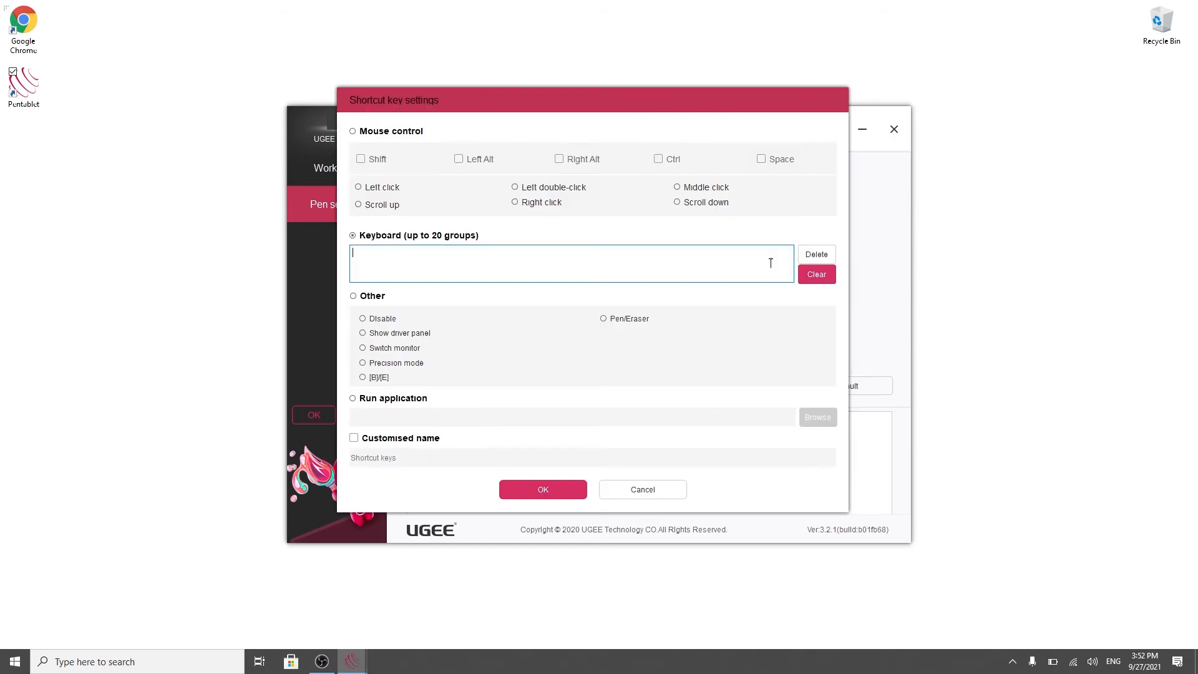
key("alt")
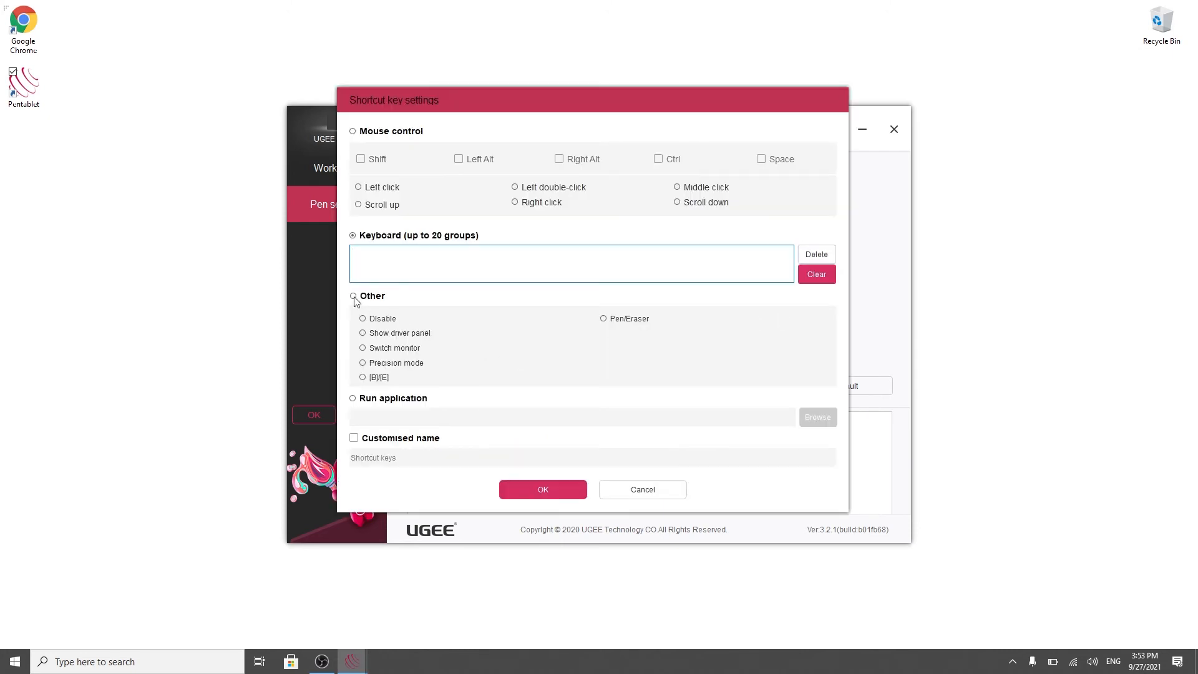
left_click(354, 296)
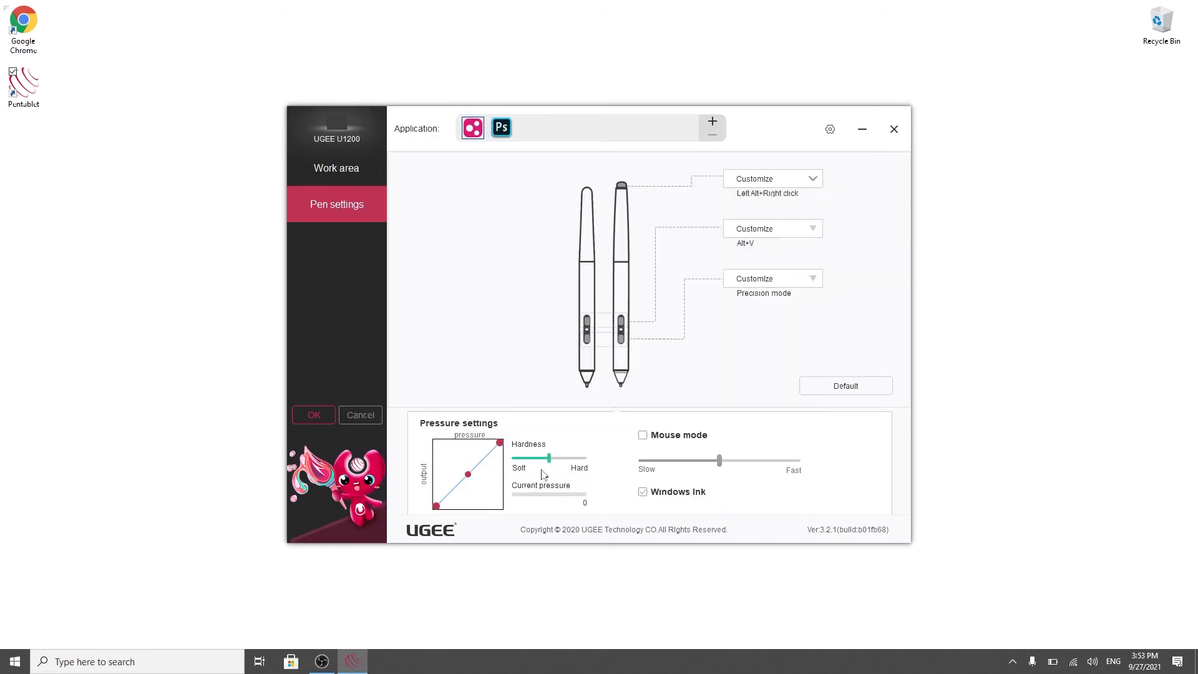
left_click(500, 127)
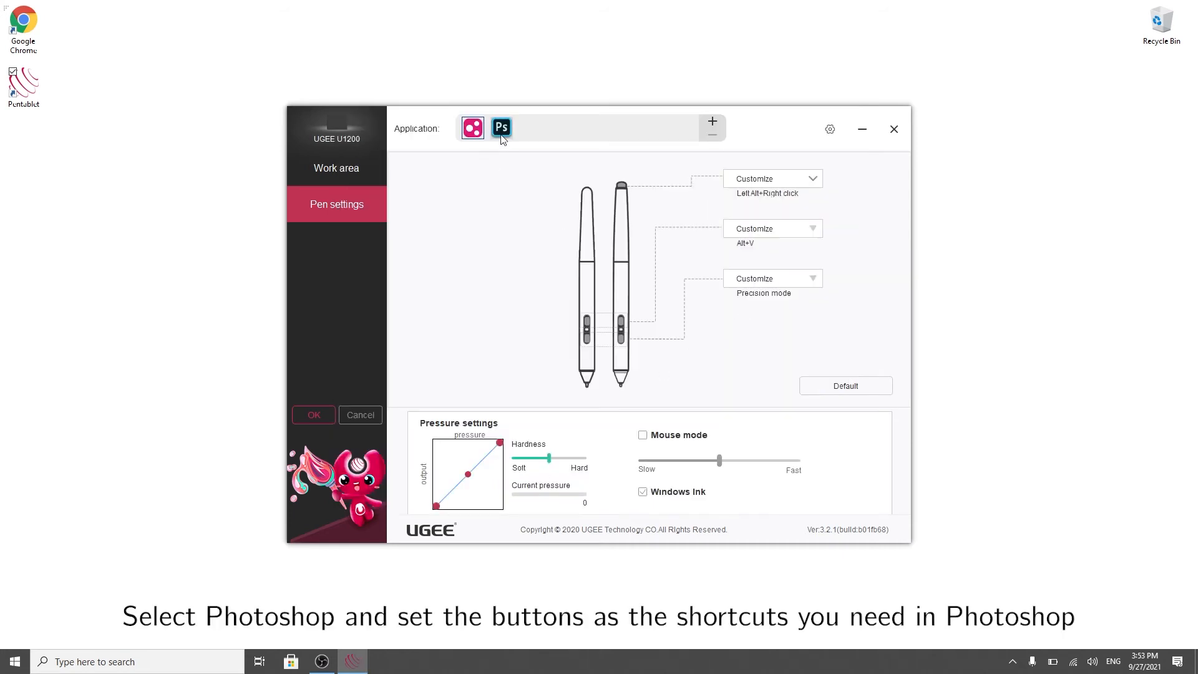
- In the Photoshop profile, customize the eraser end as mouse action Ctrl + Left click
left_click(502, 128)
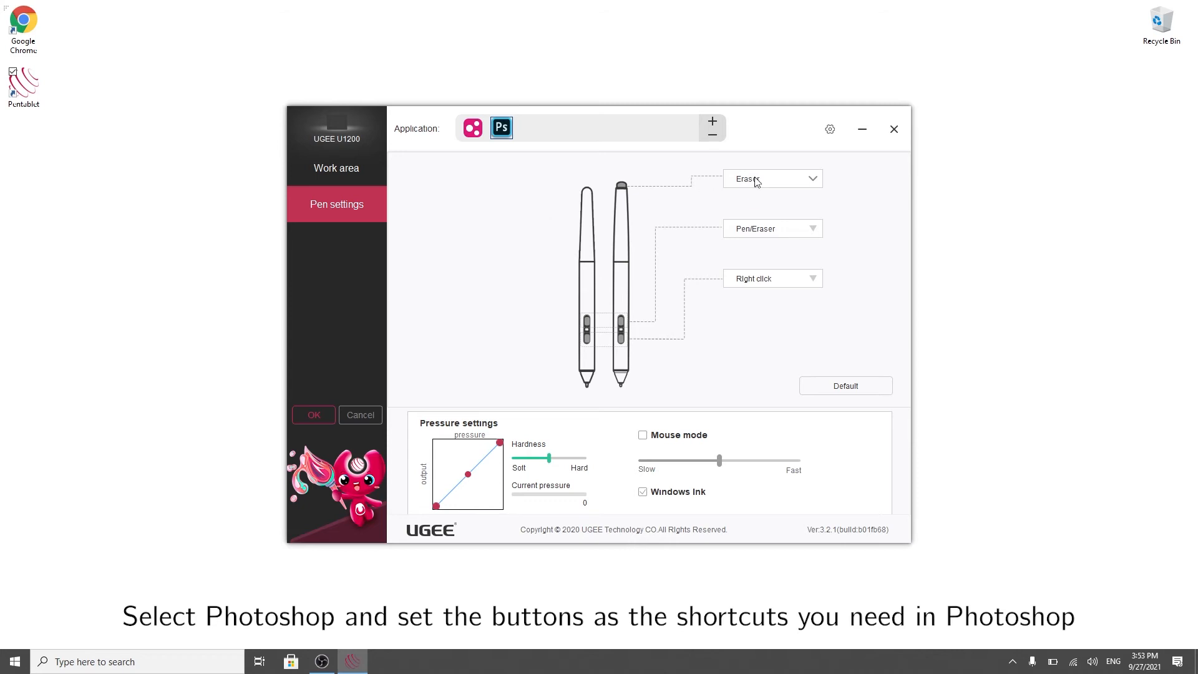
left_click(767, 179)
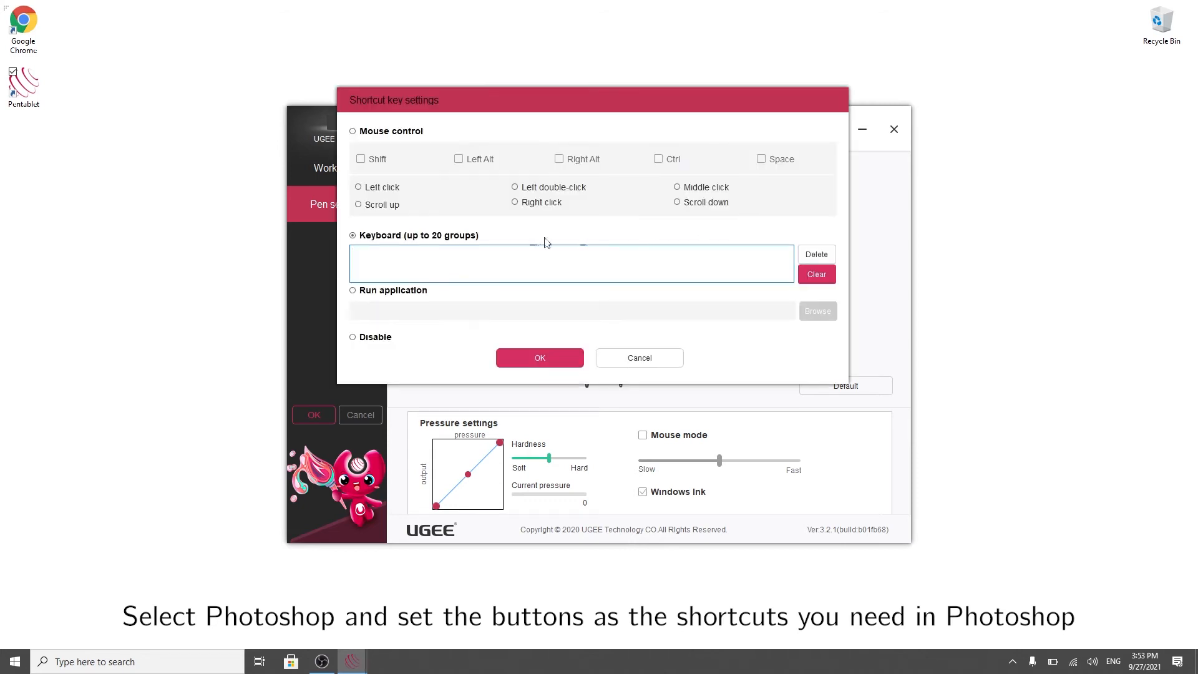
left_click(352, 131)
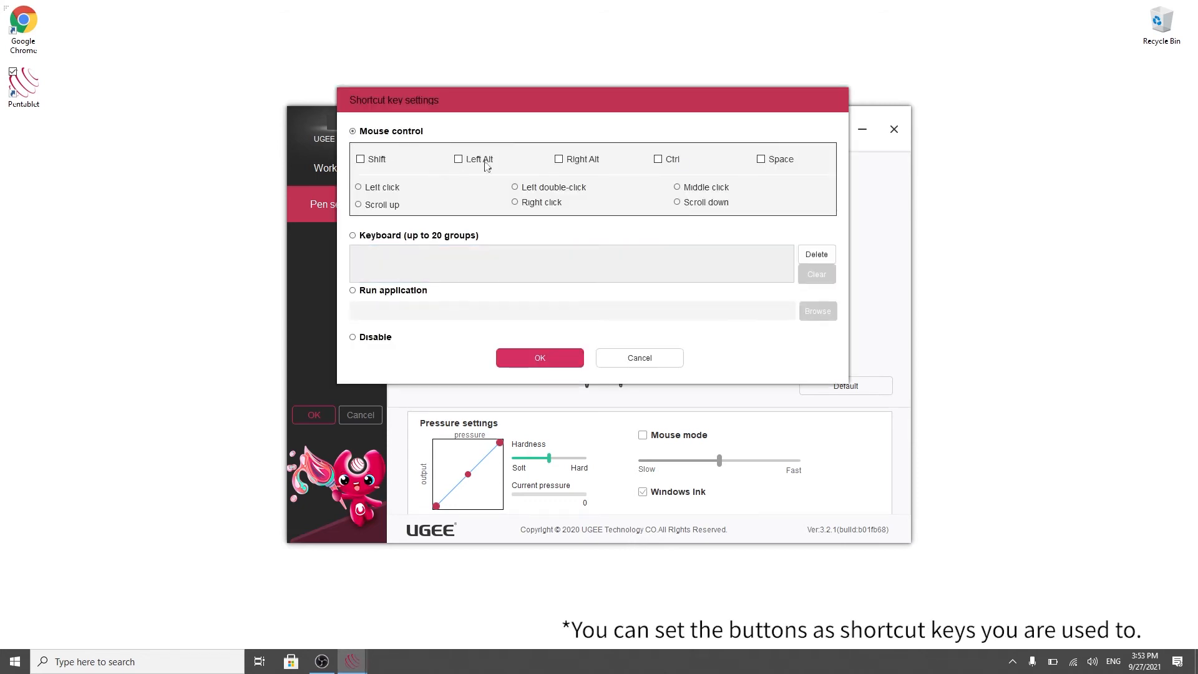
left_click(658, 159)
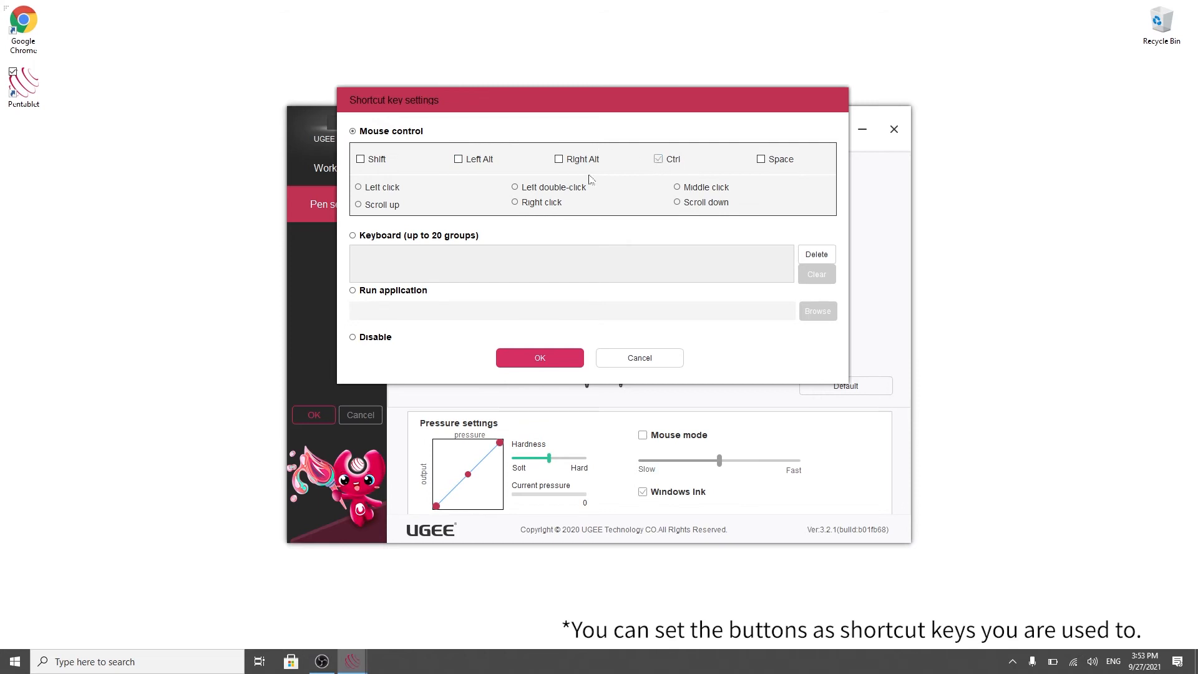
left_click(359, 188)
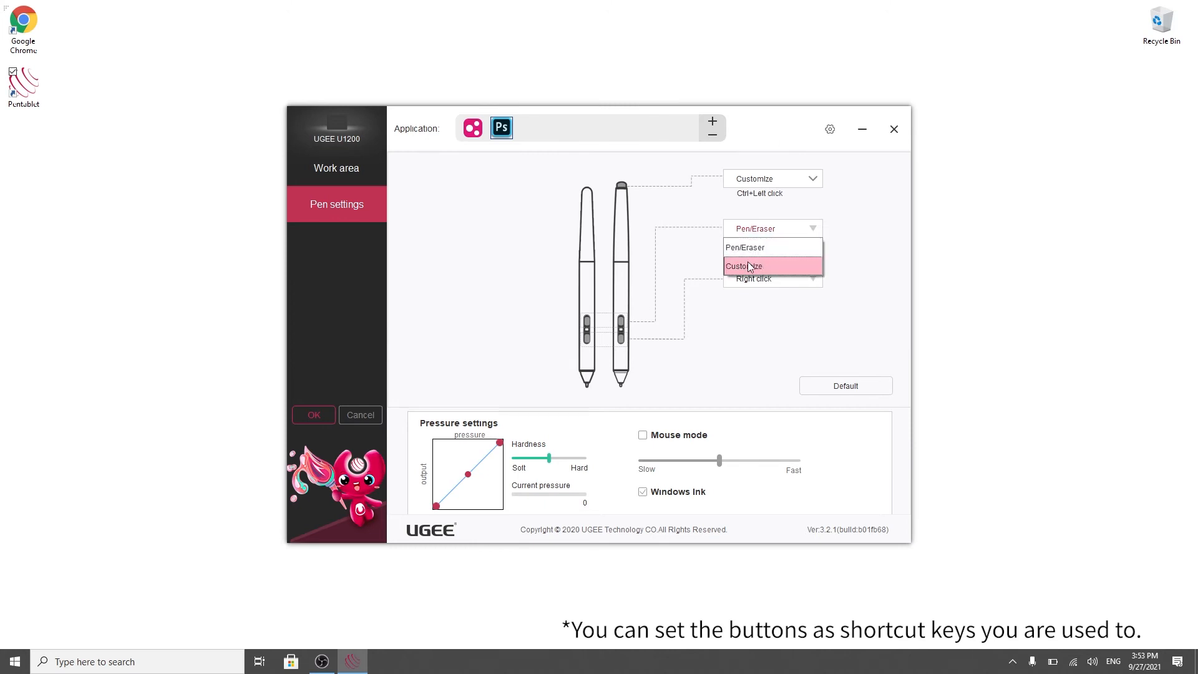
- Set the upper button to Show driver panel and the lower button to keyboard Ctrl+Z
left_click(743, 265)
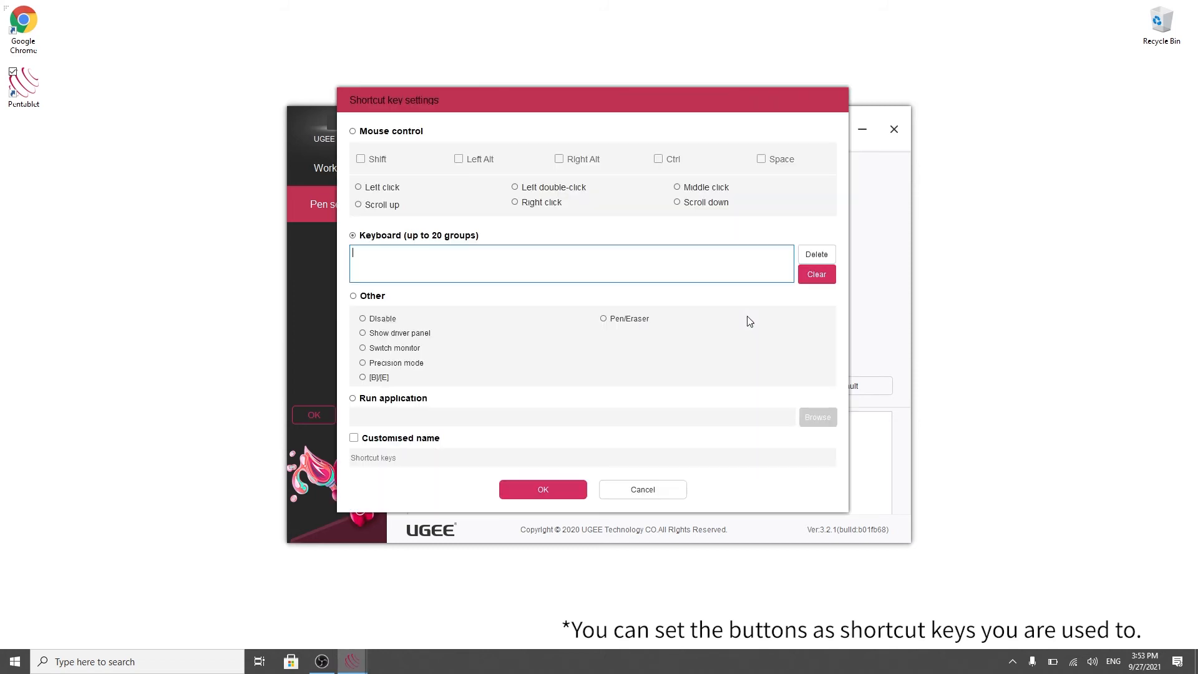
type("Ctrl+Z")
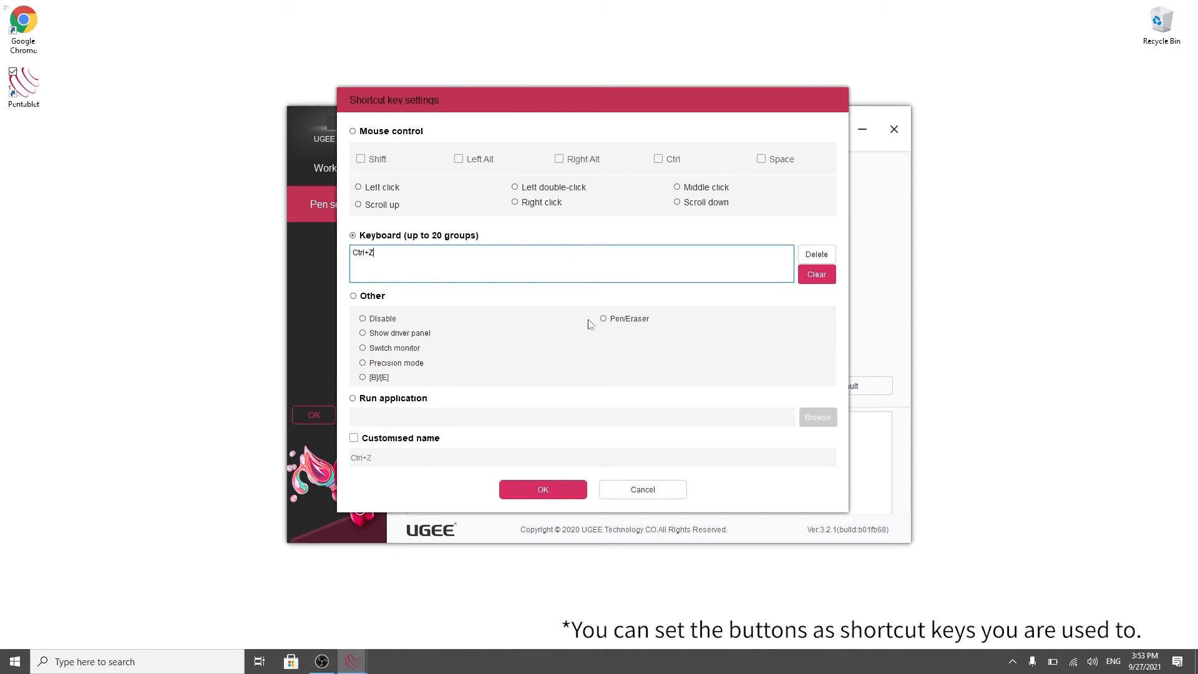
left_click(543, 489)
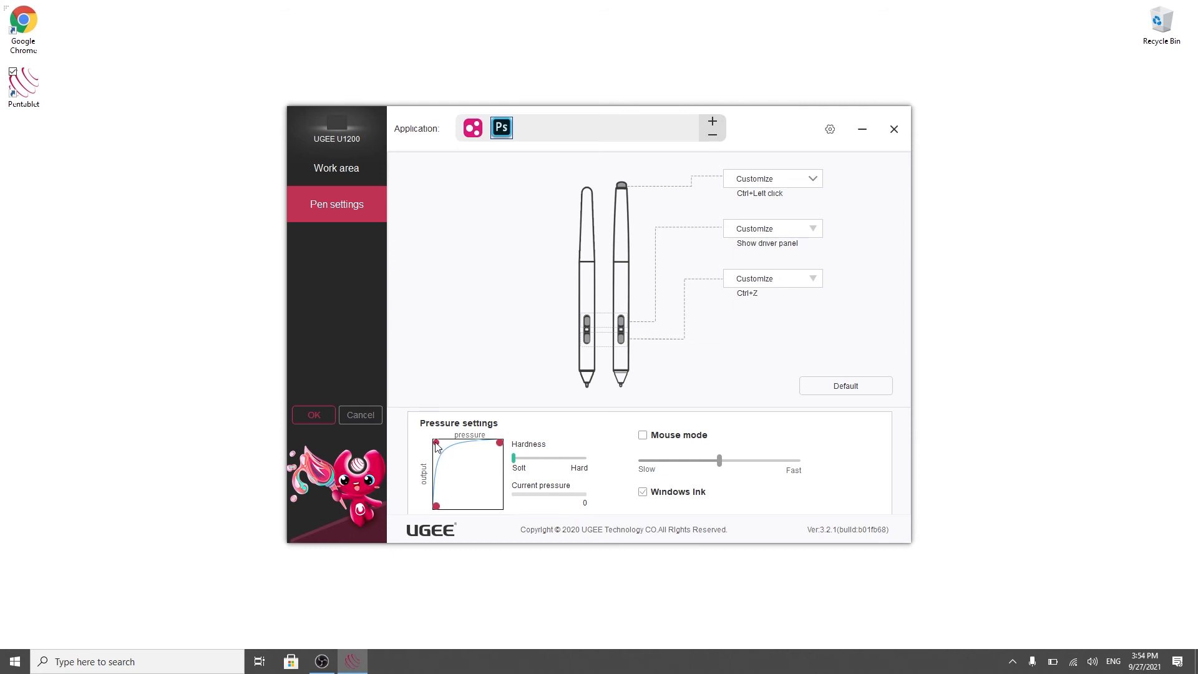
- Set pressure hardness to Hard, untick Windows Ink, enable Mouse mode at Fast speed
left_click_drag(515, 458, 585, 458)
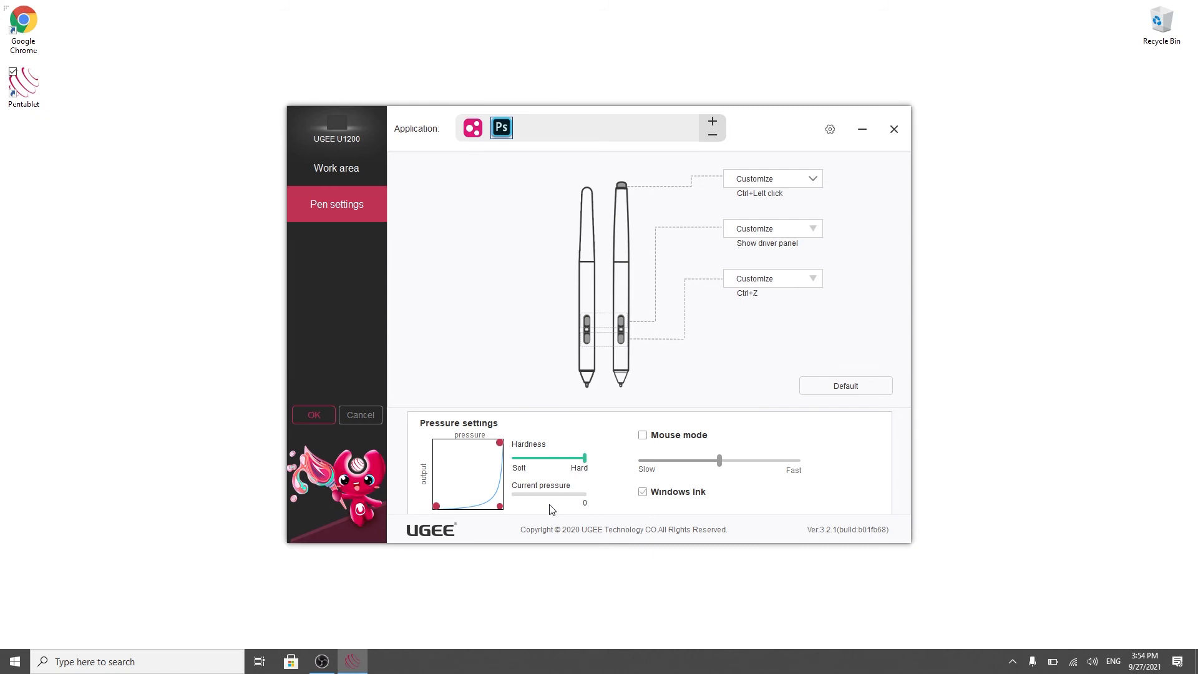
left_click(642, 434)
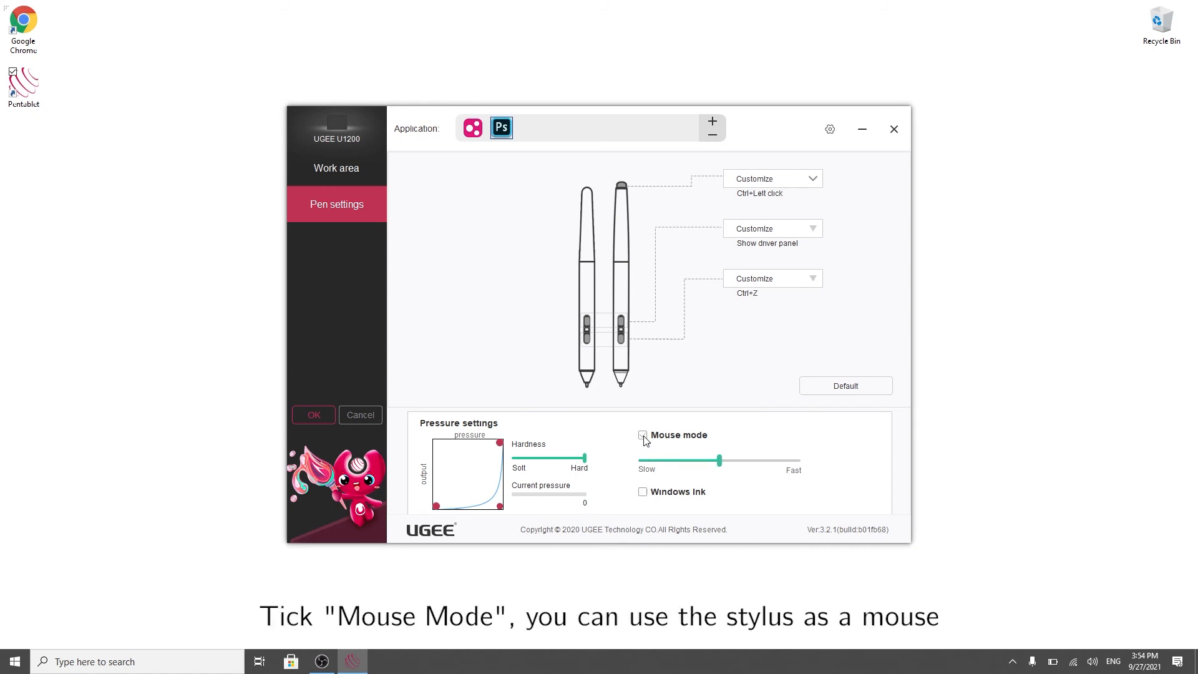
left_click(643, 434)
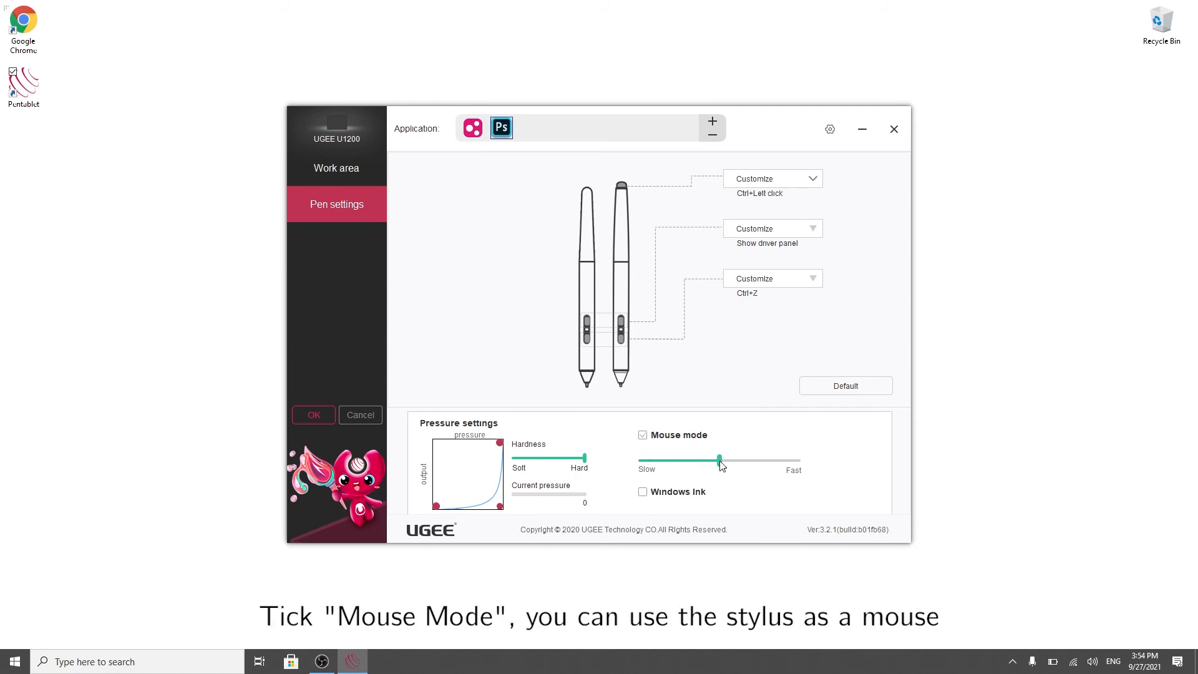
left_click_drag(716, 459, 641, 460)
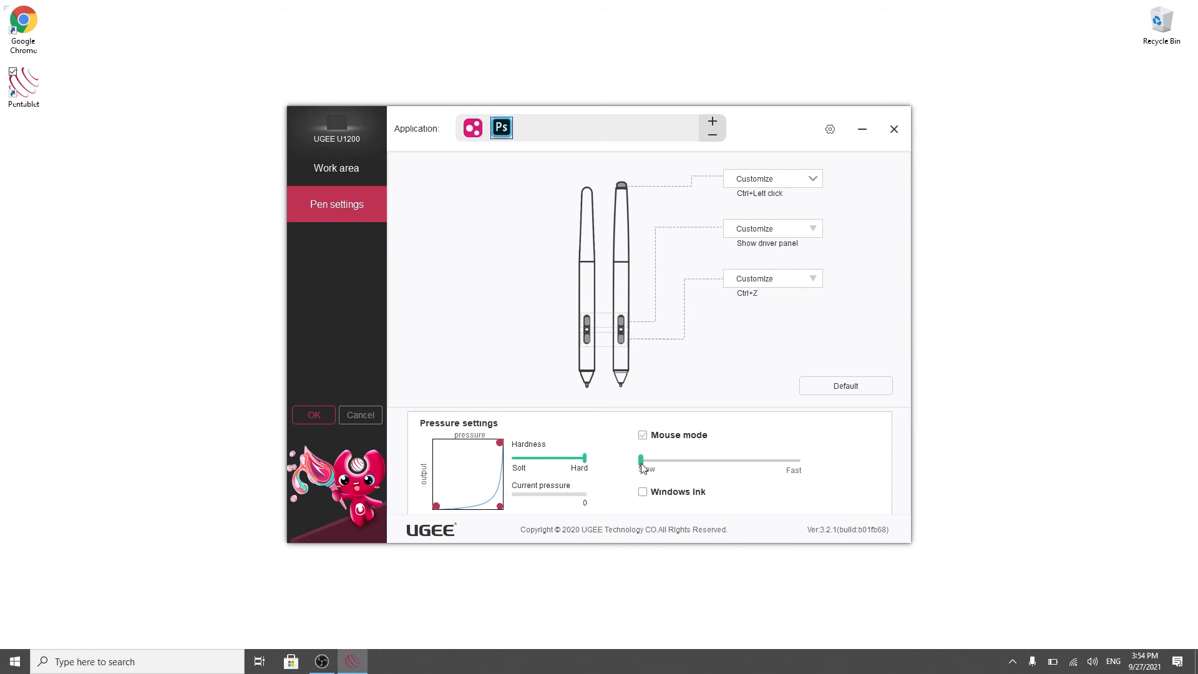
left_click_drag(640, 460, 800, 461)
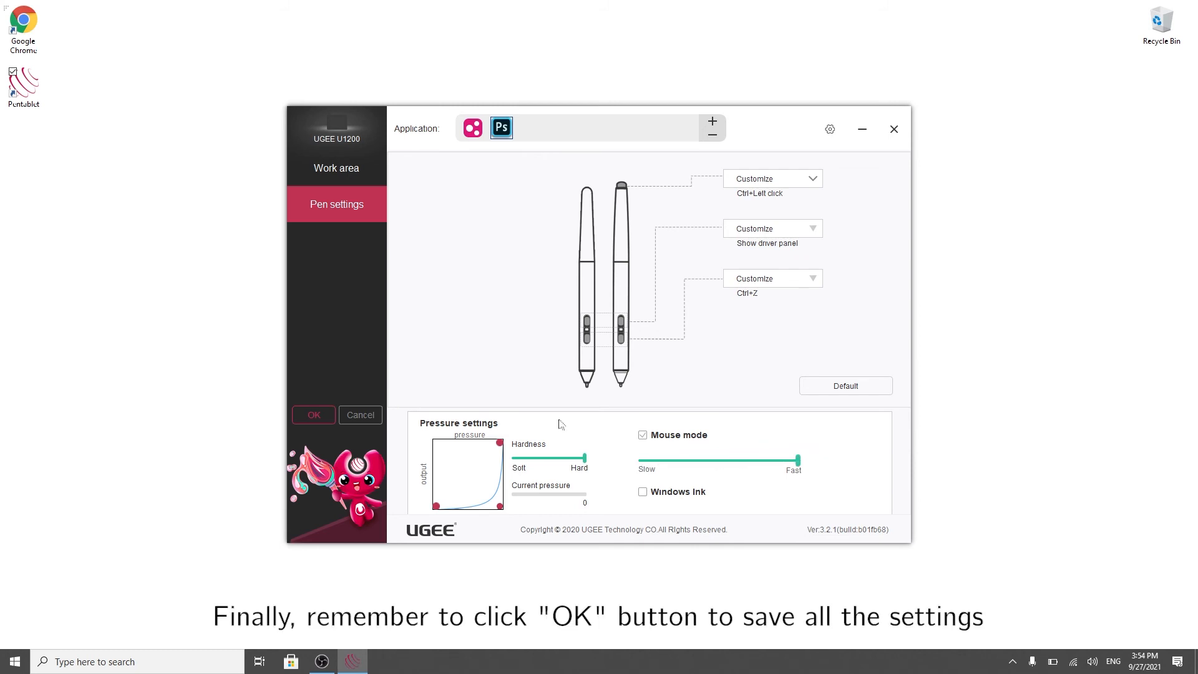
- Save the driver settings with OK, close the driver window and open Start
left_click(312, 415)
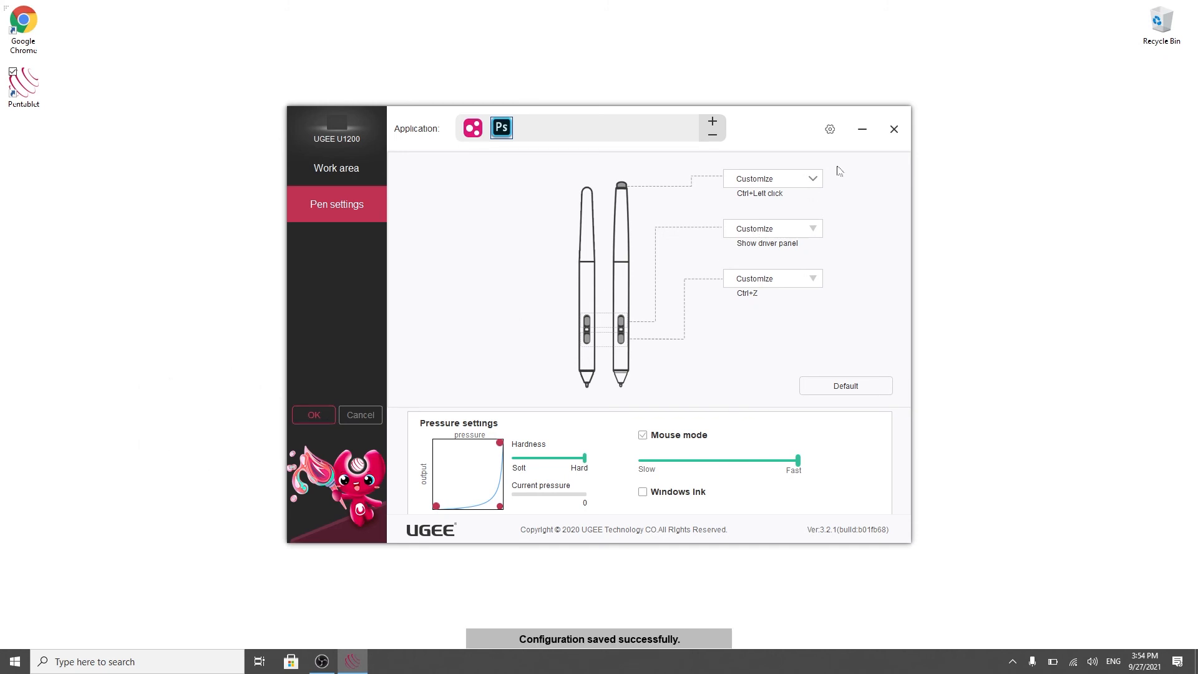
left_click(894, 128)
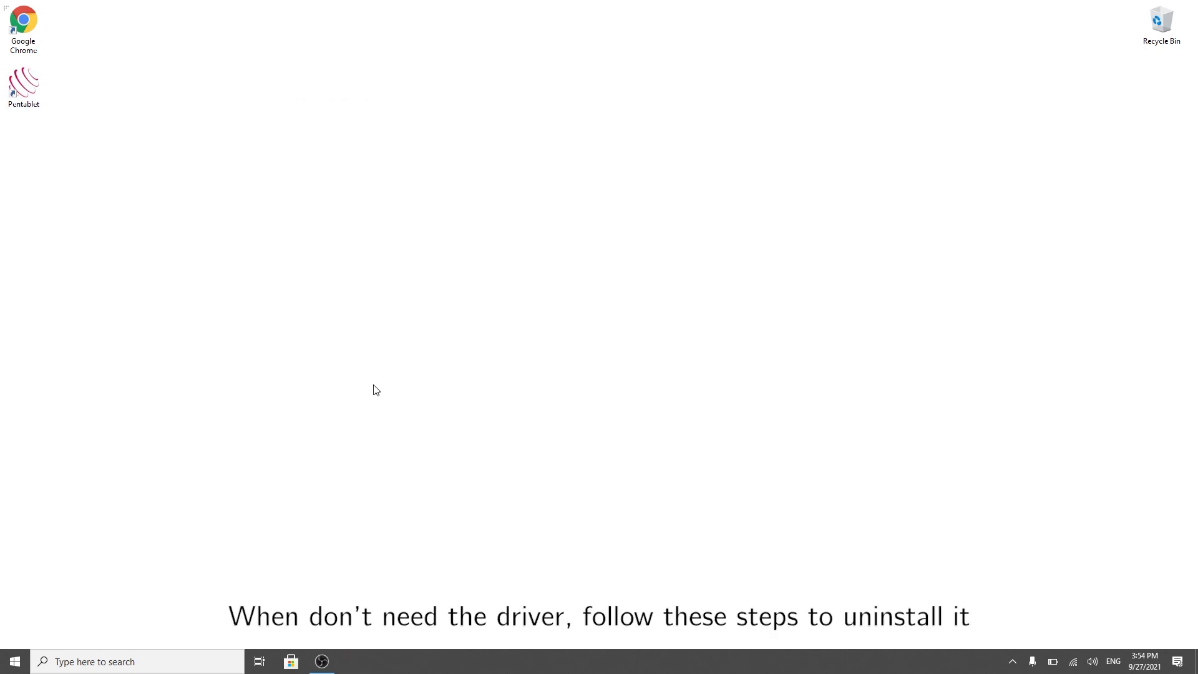
left_click(14, 661)
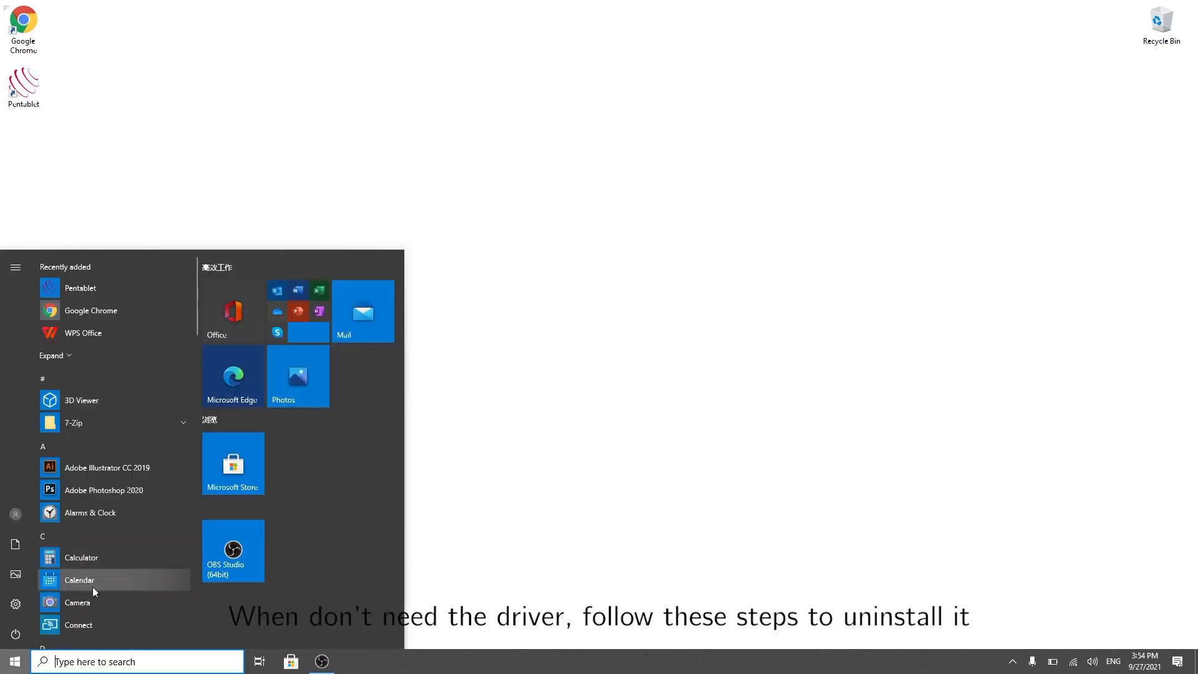